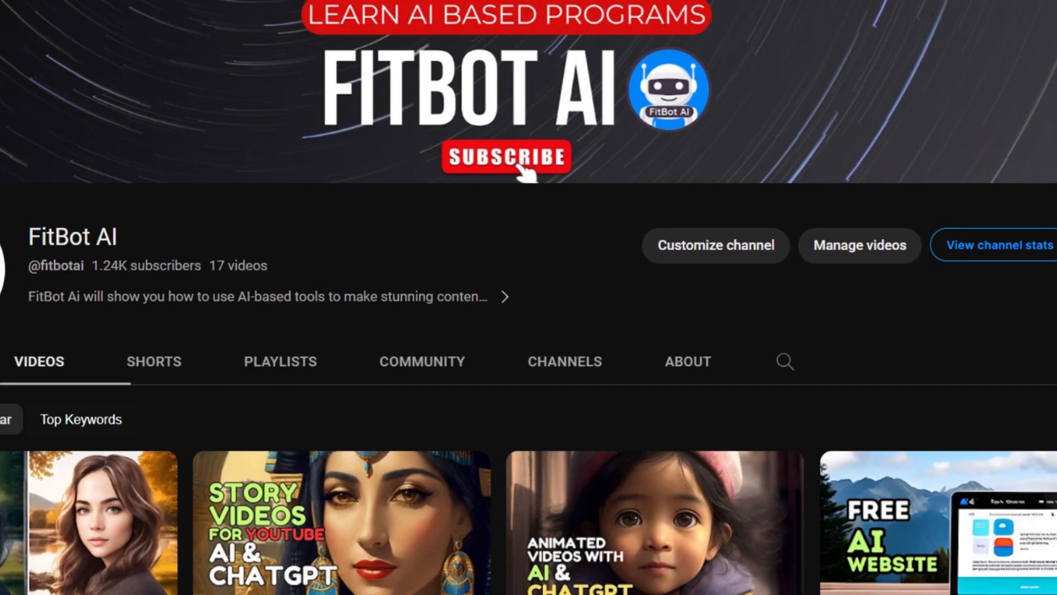
# Generate the project from the prompt and play the finished subtitled video in full preview
pyautogui.click(303, 13)
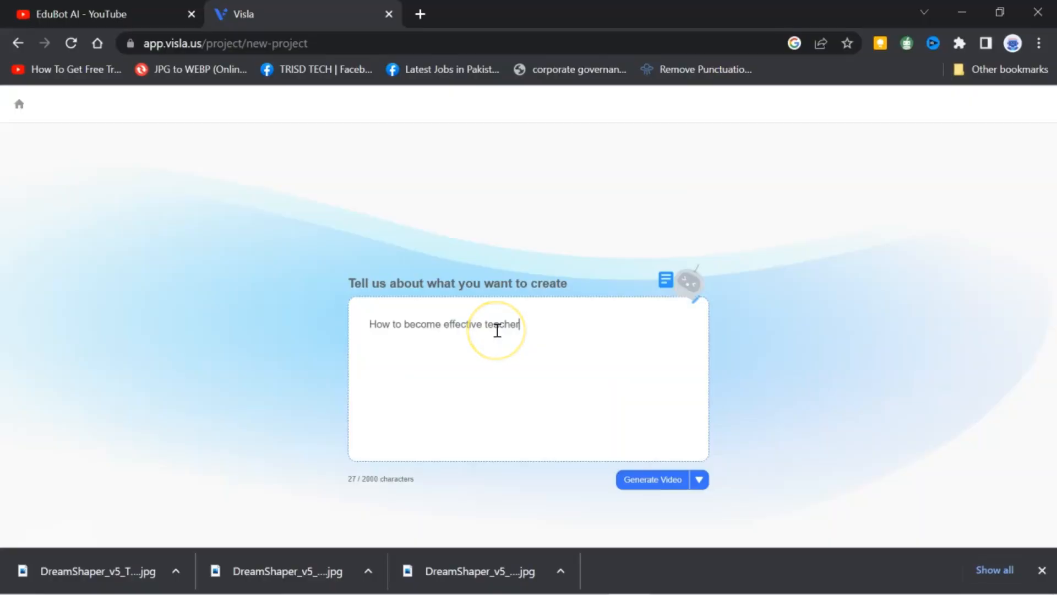
pyautogui.click(651, 479)
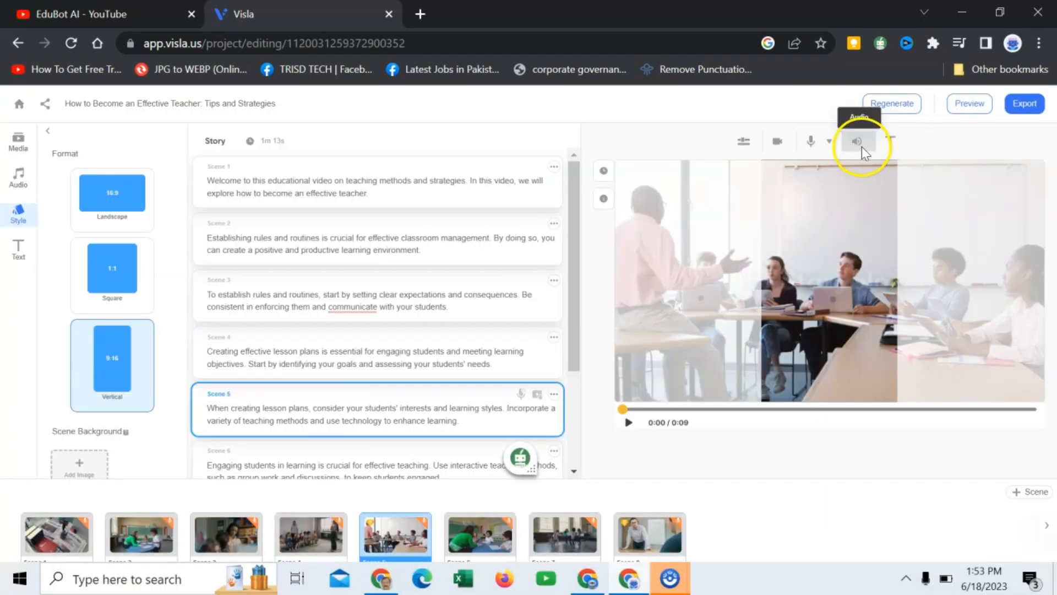
pyautogui.click(968, 104)
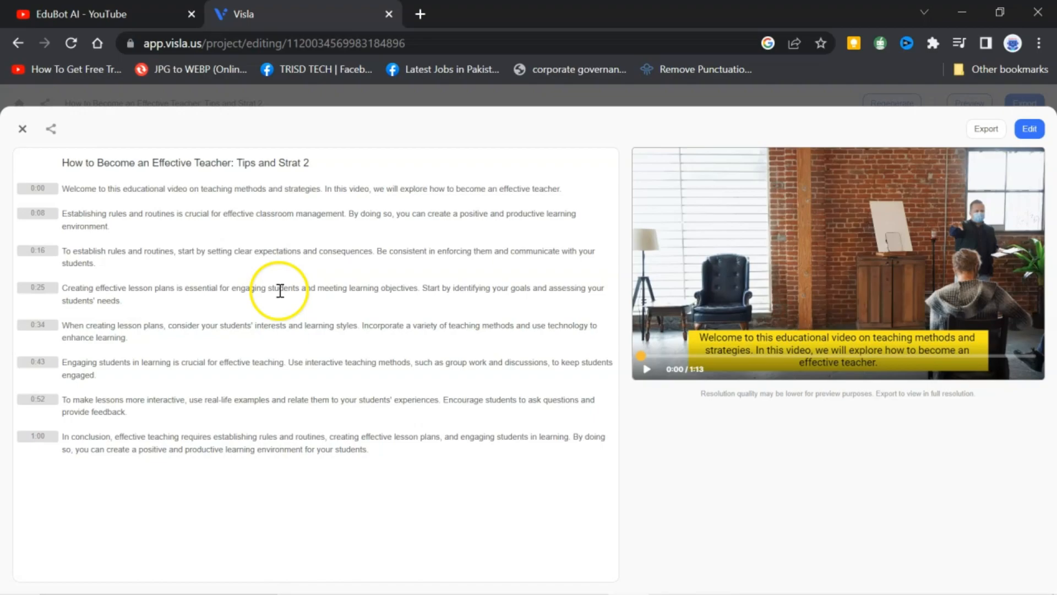
pyautogui.click(22, 129)
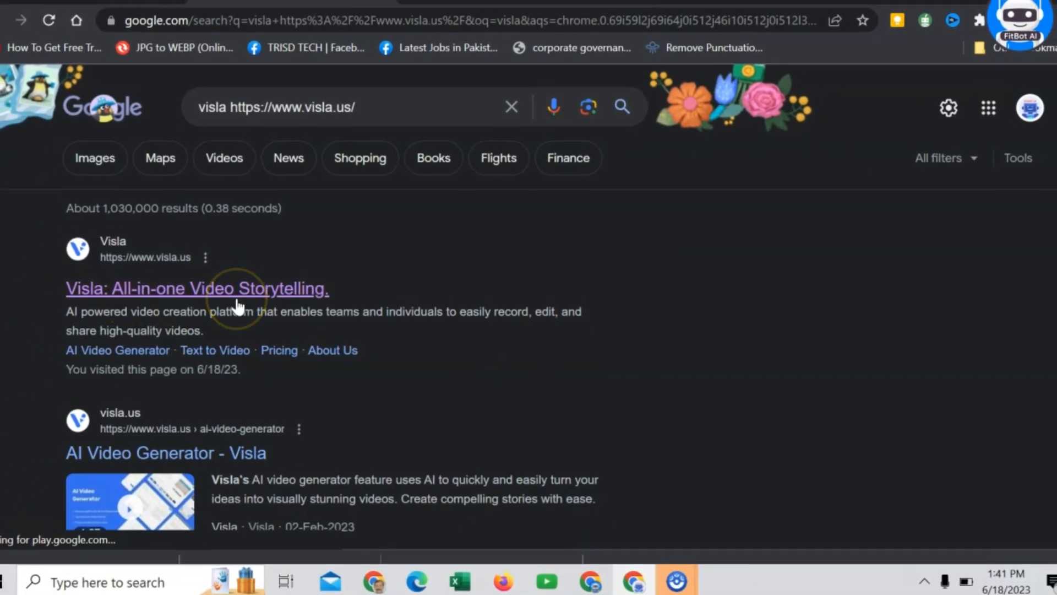
# Go to visla.us from the search results and start a free sign-up with the Google account
pyautogui.click(197, 287)
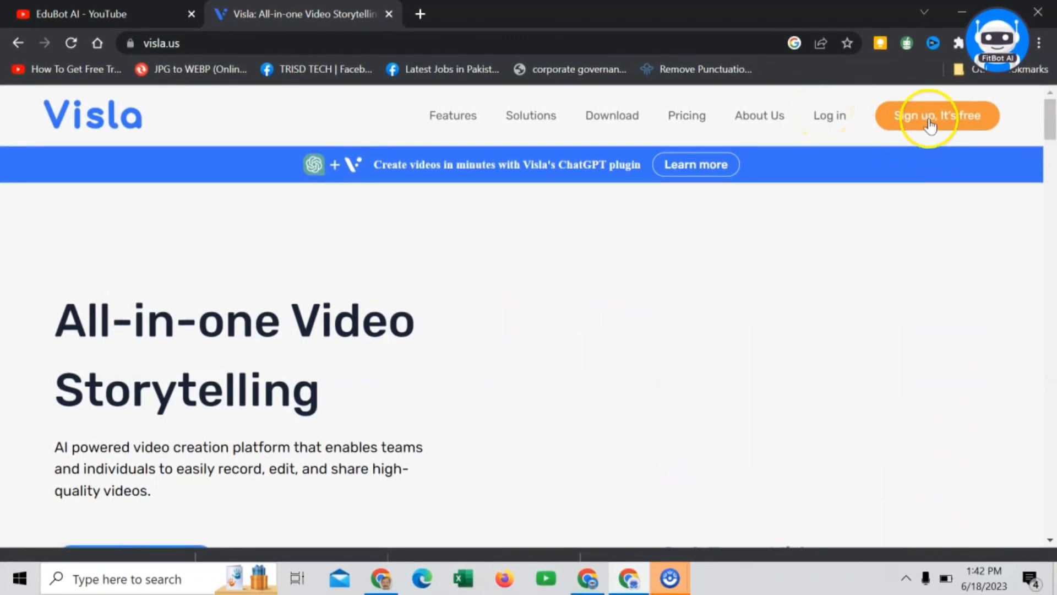
pyautogui.click(936, 115)
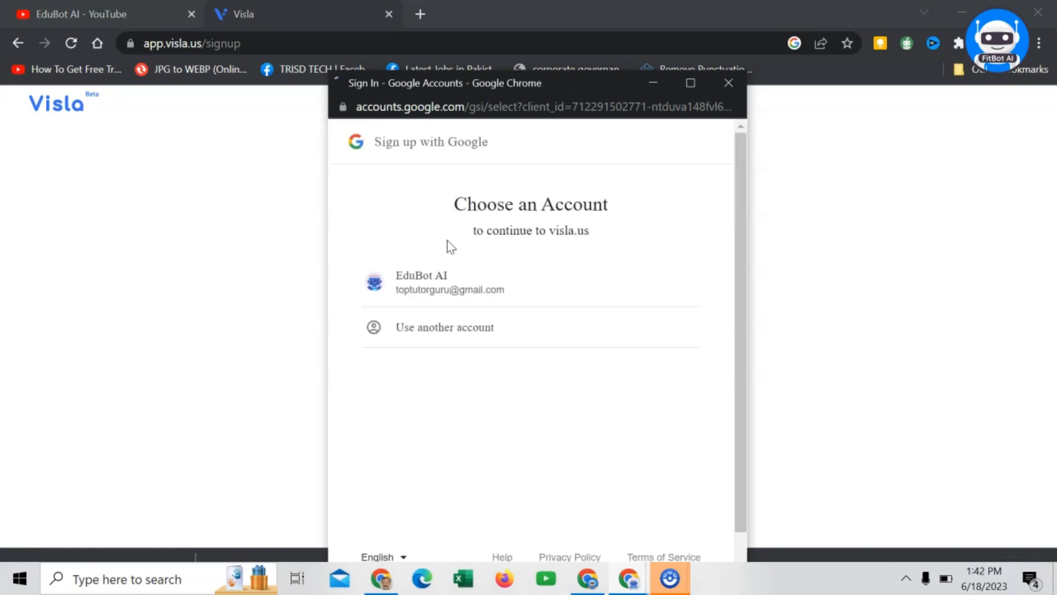
pyautogui.click(449, 281)
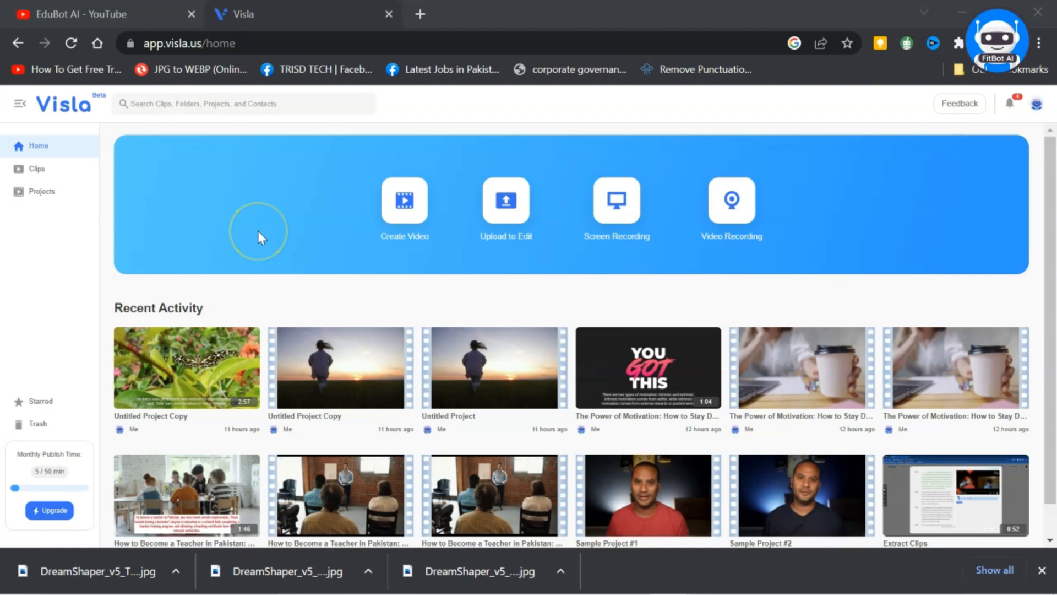
pyautogui.moveTo(587, 244)
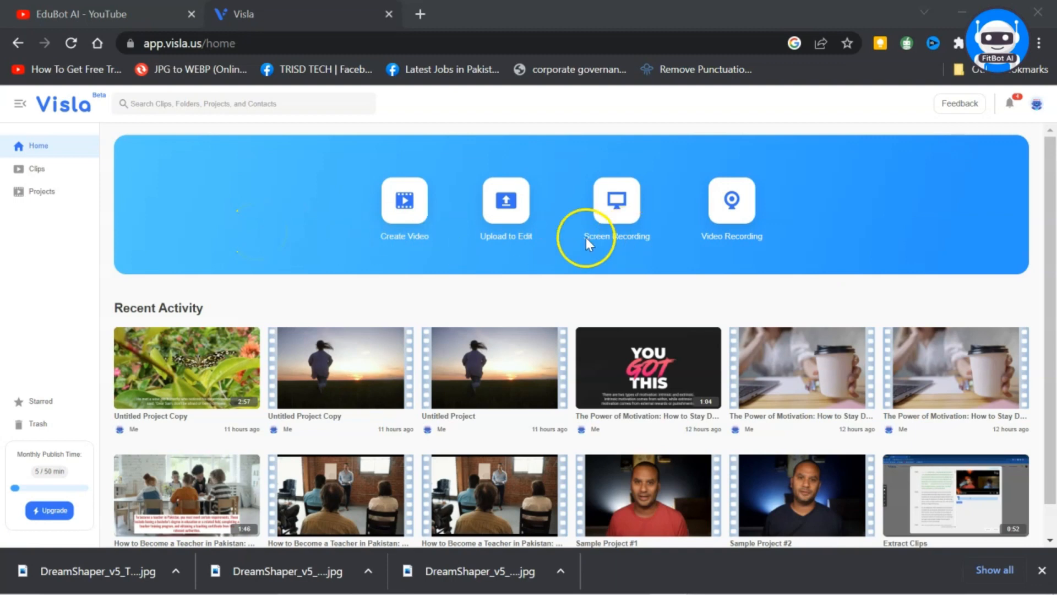
# Start Create Video and create a new Idea to Video project
pyautogui.click(405, 200)
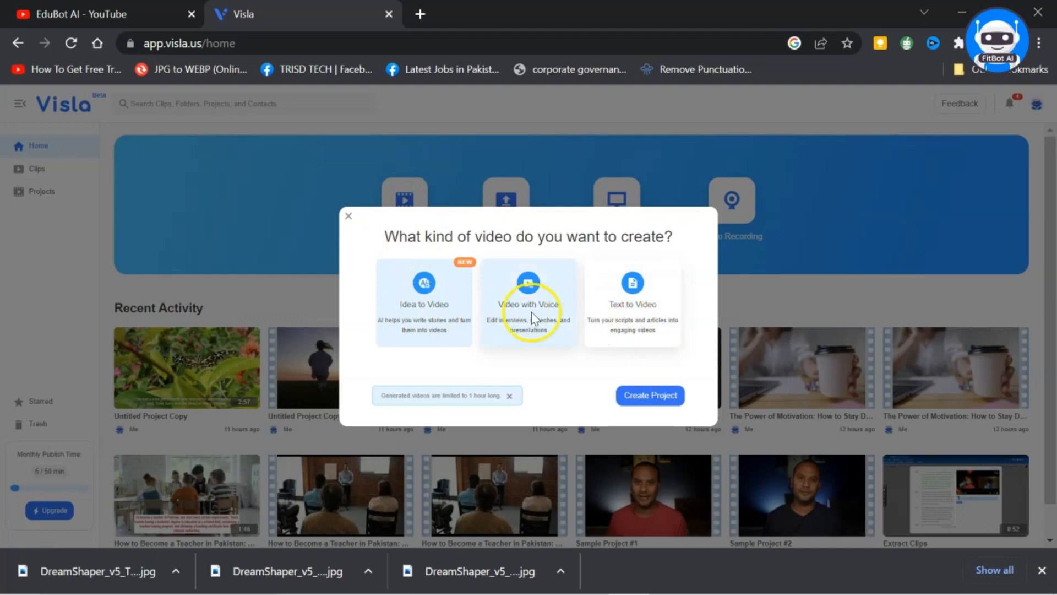
pyautogui.moveTo(630, 318)
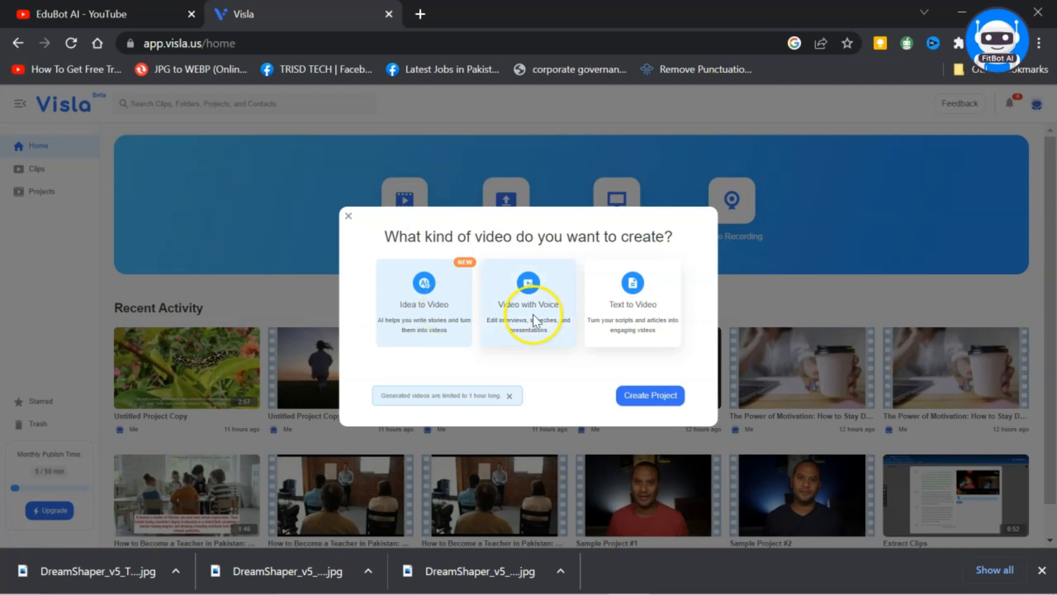
pyautogui.moveTo(553, 323)
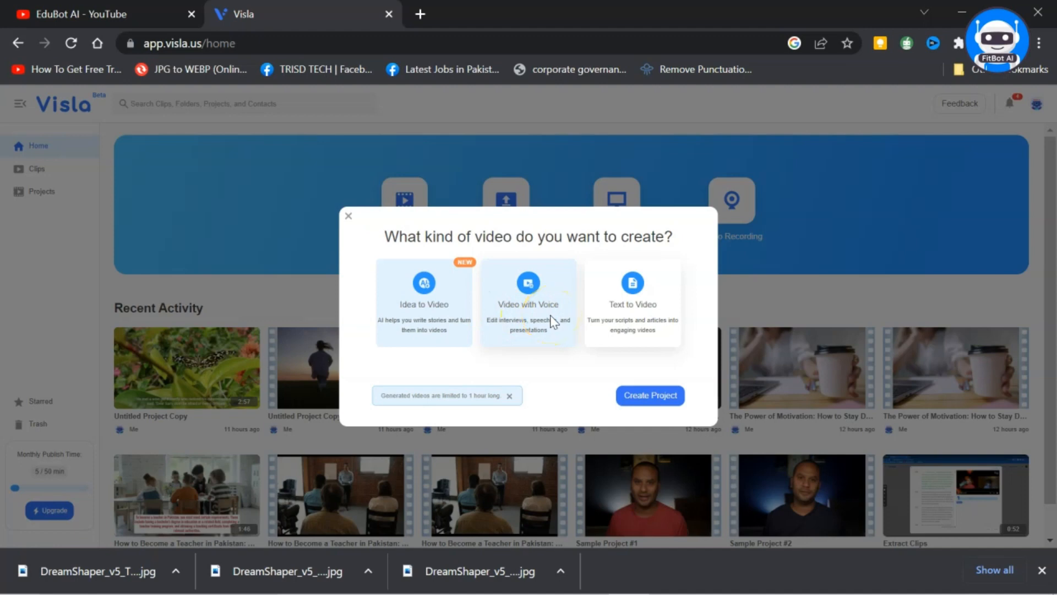
pyautogui.moveTo(621, 320)
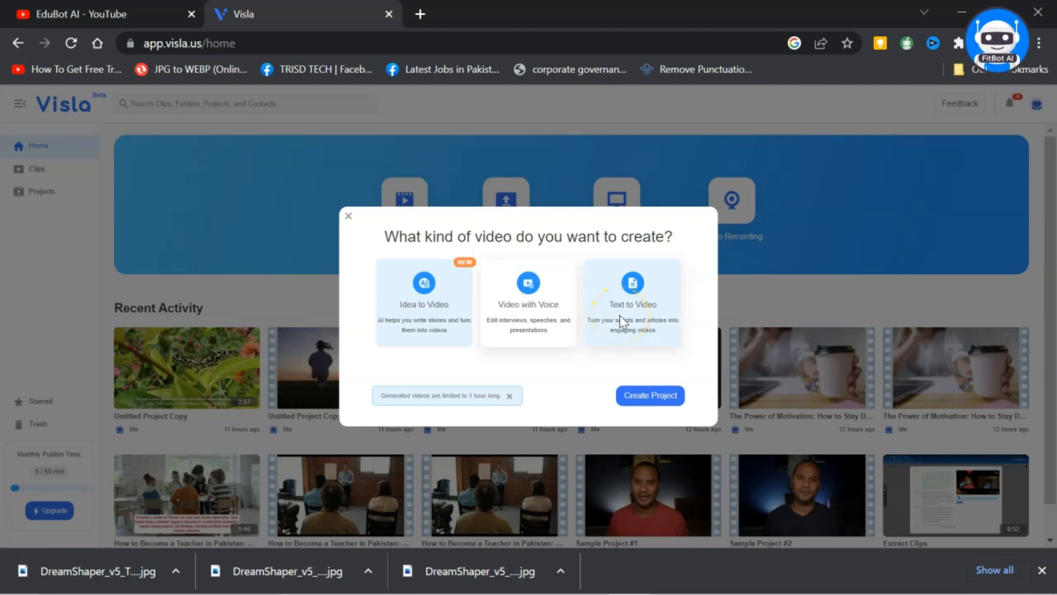
pyautogui.moveTo(622, 323)
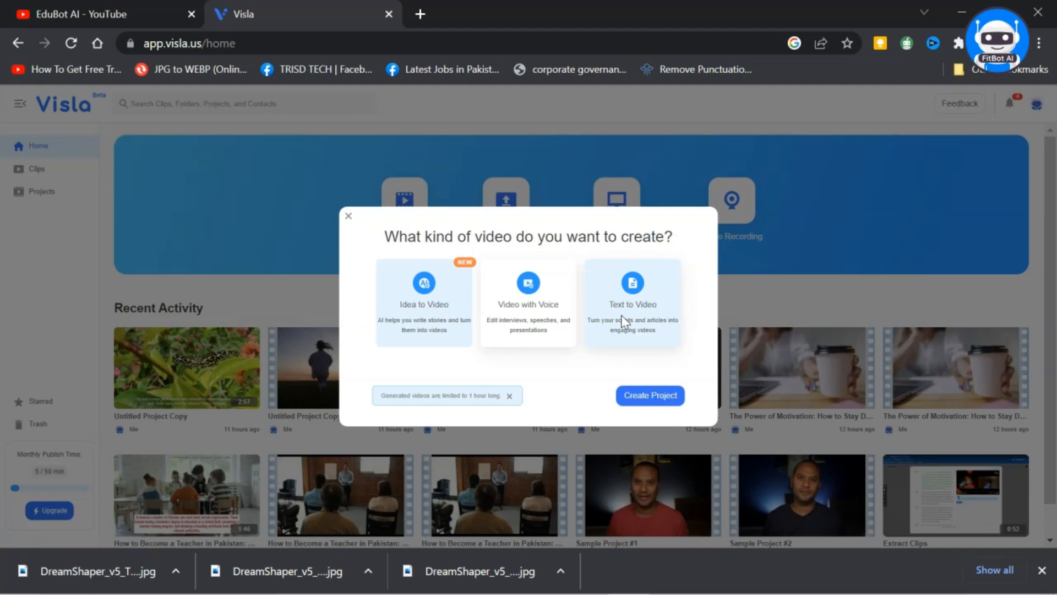
pyautogui.moveTo(629, 320)
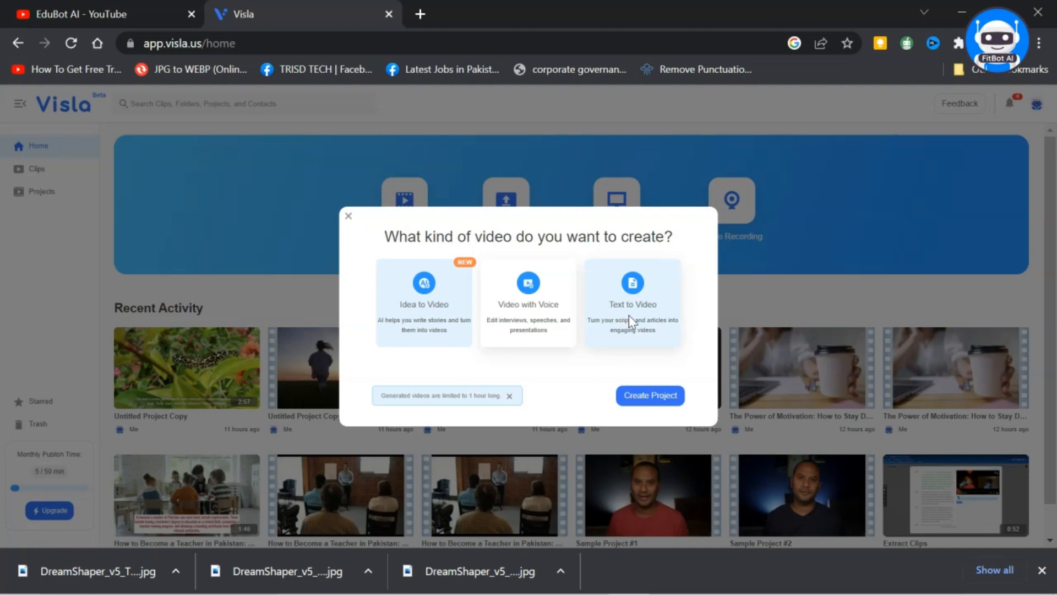
pyautogui.moveTo(411, 415)
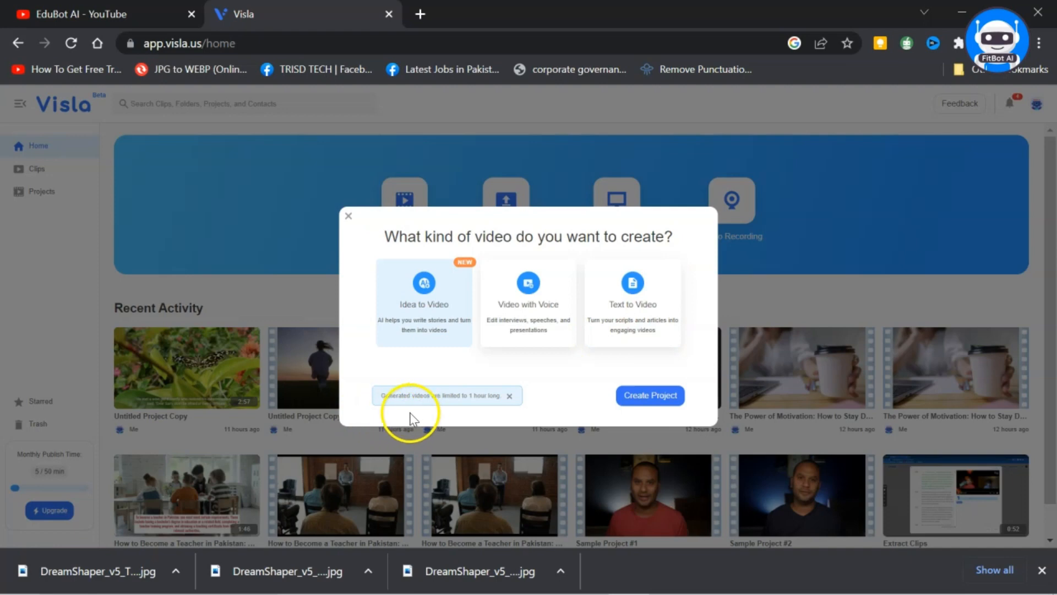
pyautogui.moveTo(453, 409)
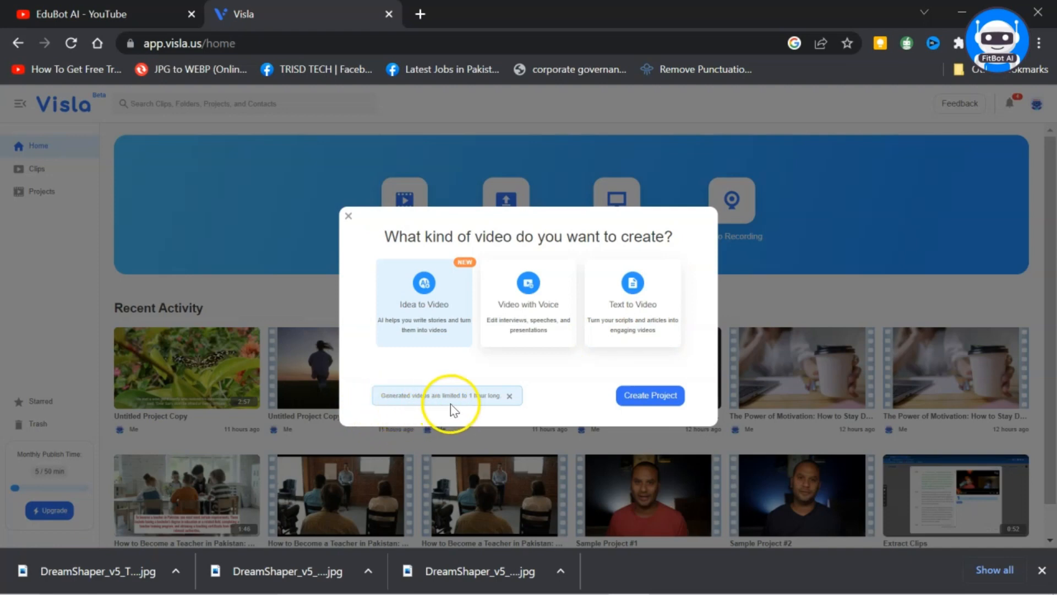
pyautogui.moveTo(498, 412)
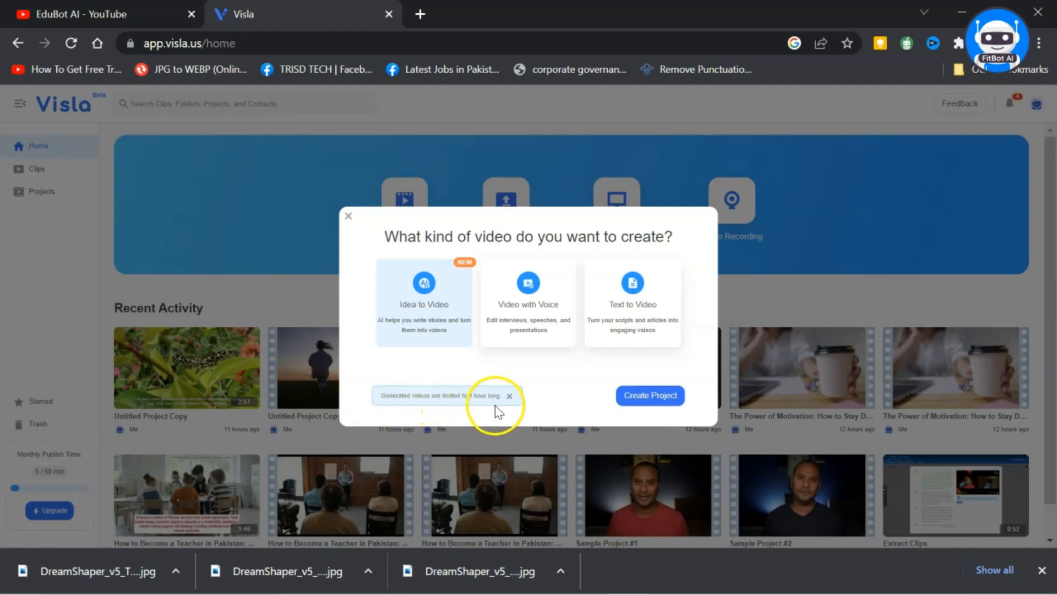
pyautogui.moveTo(503, 411)
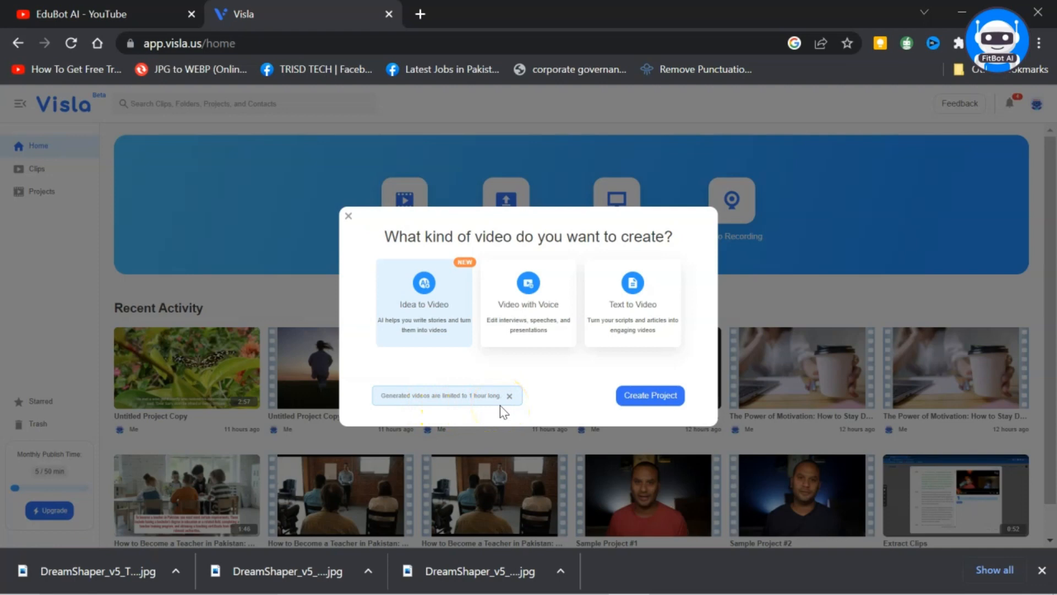
pyautogui.moveTo(548, 426)
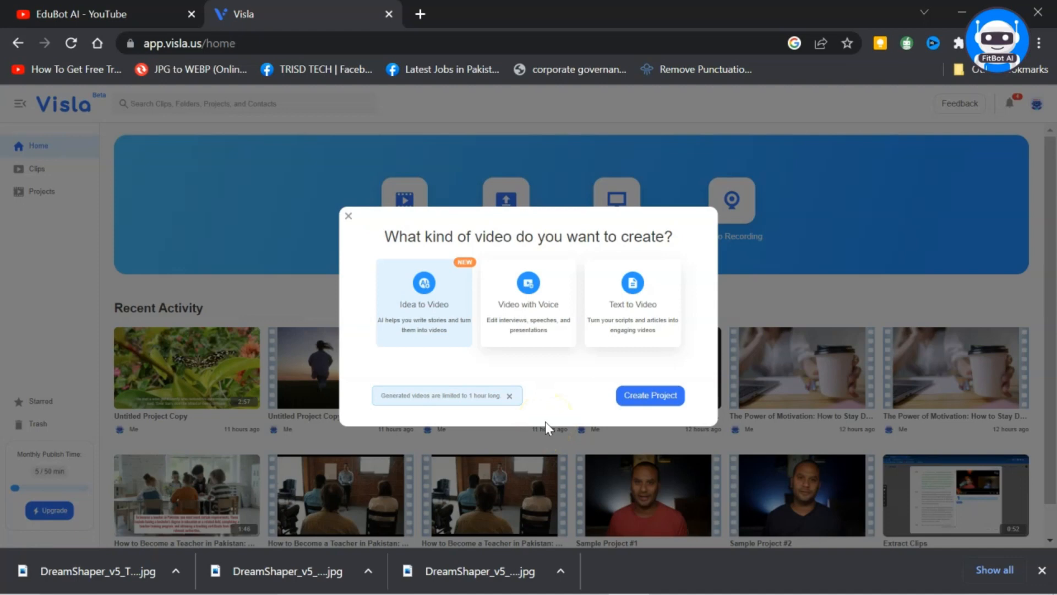
pyautogui.moveTo(647, 418)
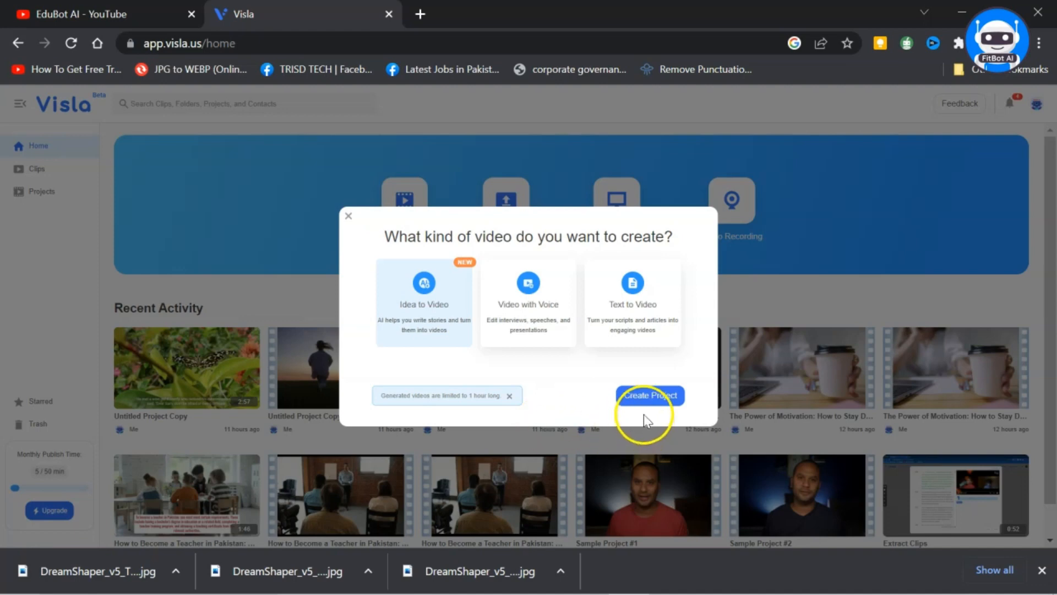
pyautogui.click(649, 395)
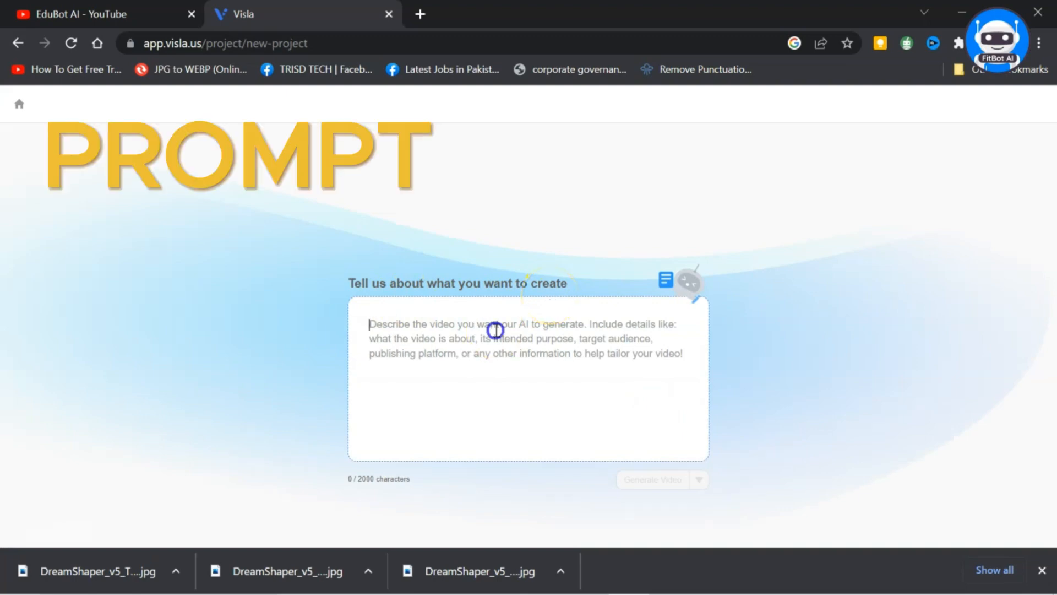
# Enter the prompt 'How to become effective teacher' and generate the video
pyautogui.write('How to')
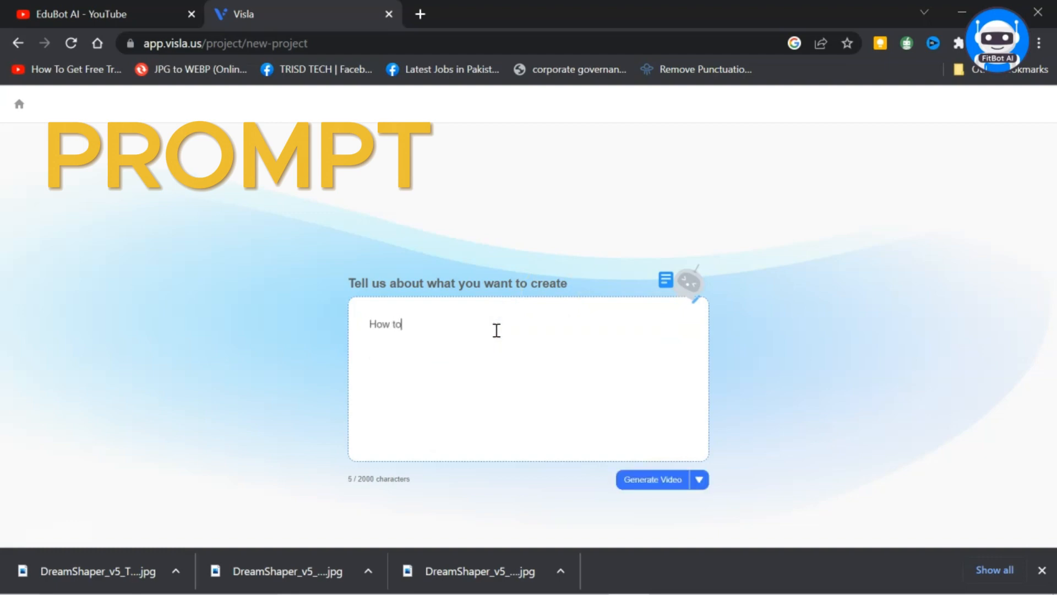
pyautogui.write('become effec')
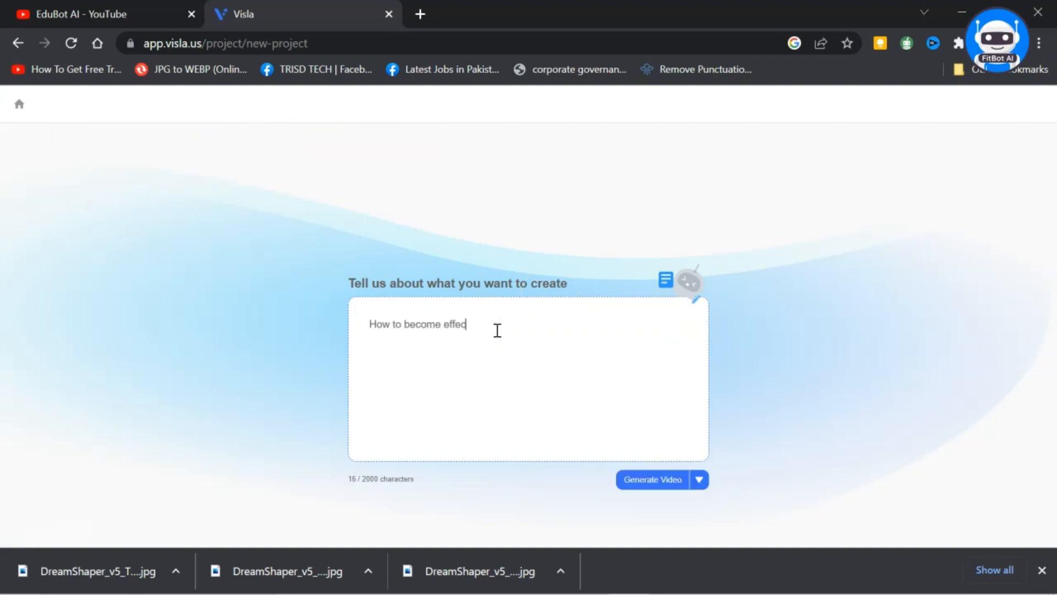
pyautogui.write('tive teacher')
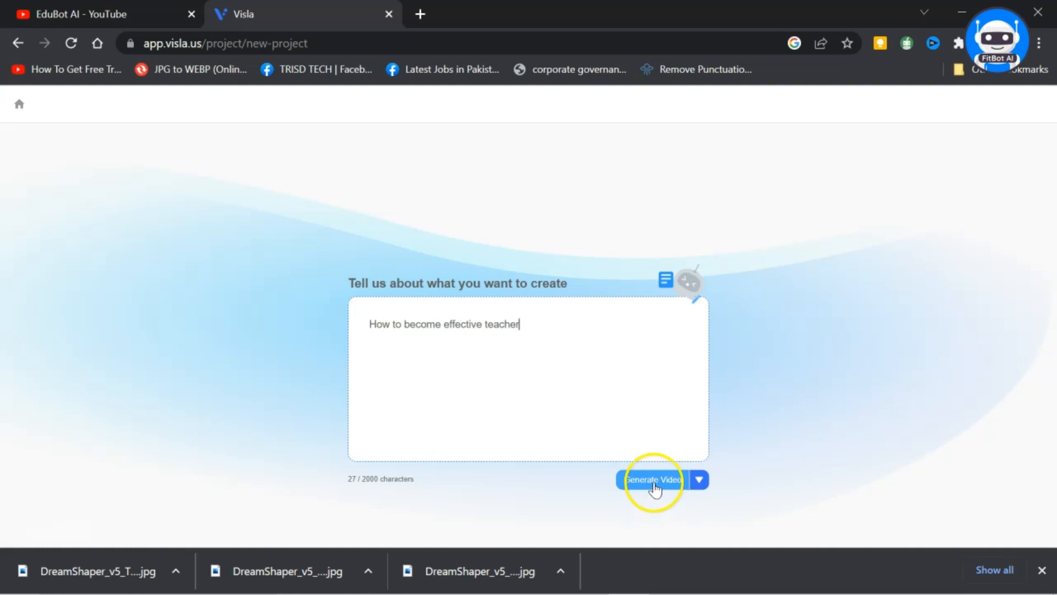
pyautogui.click(651, 480)
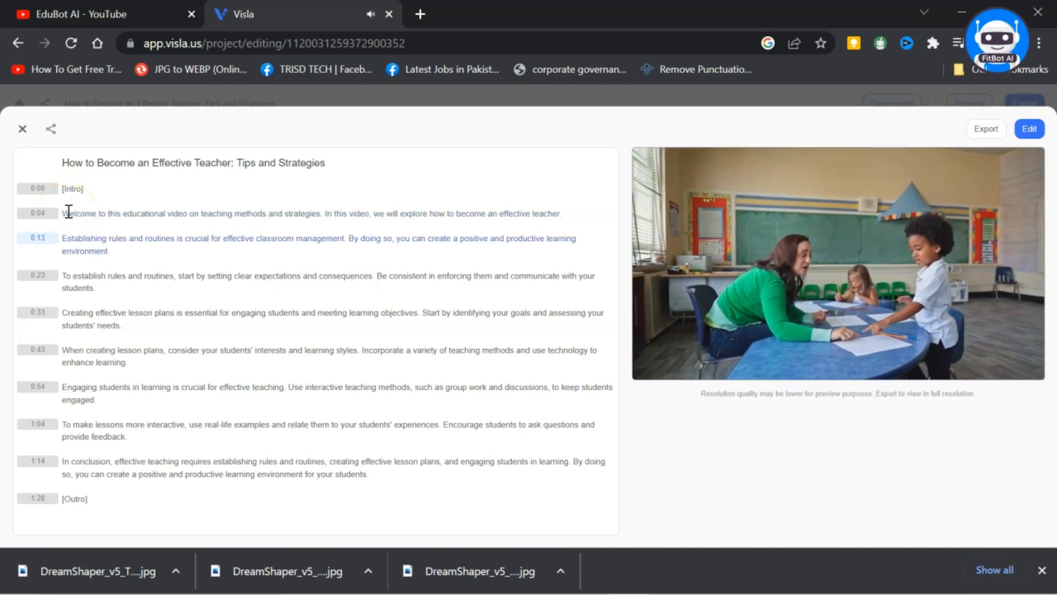
# Play the generated video from the welcome line, then bring the project into the scene editor
pyautogui.click(26, 188)
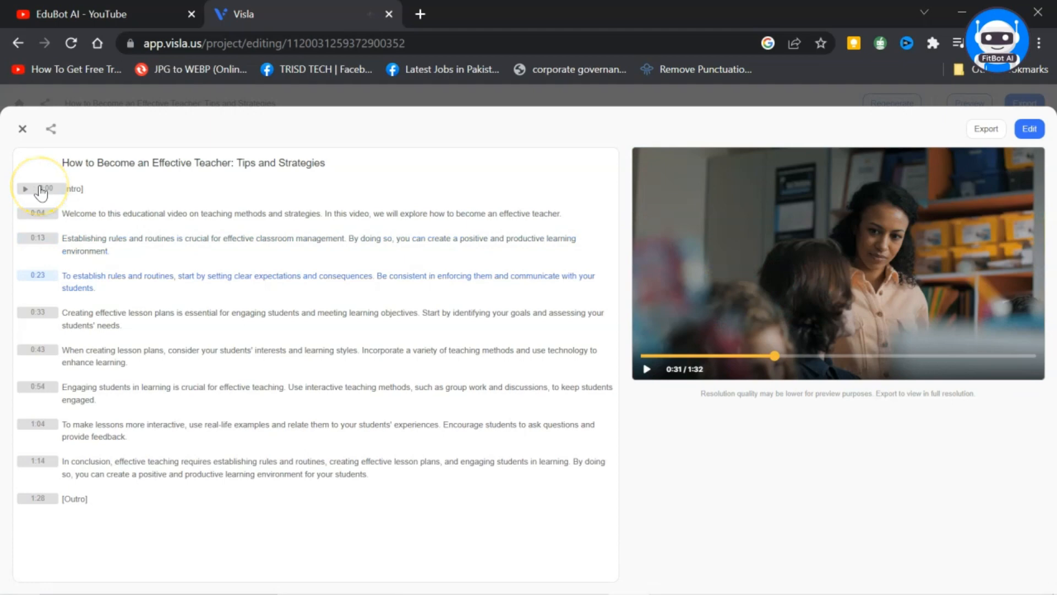
pyautogui.click(645, 369)
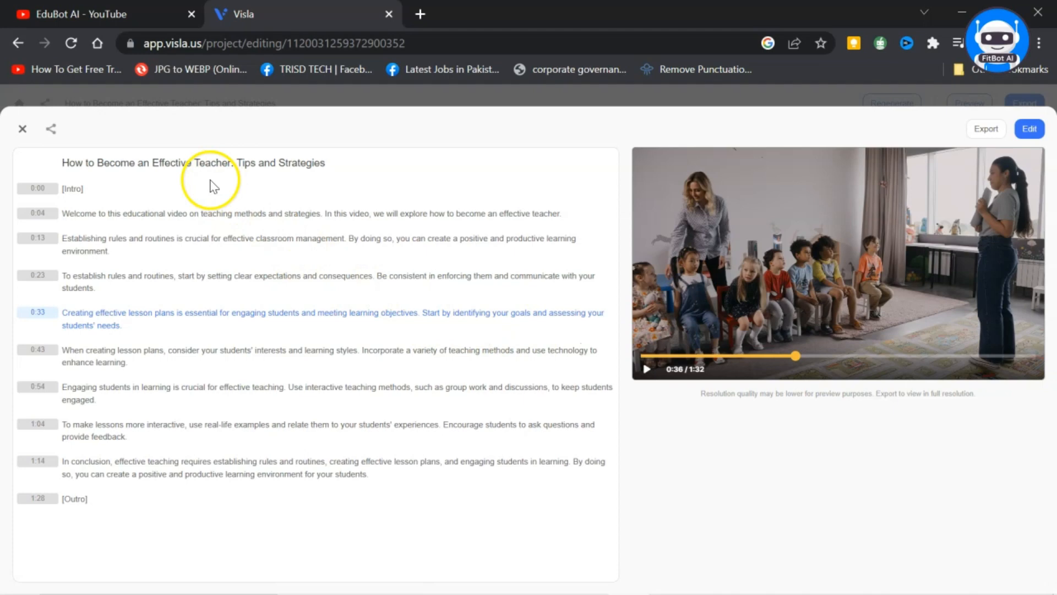
pyautogui.moveTo(327, 176)
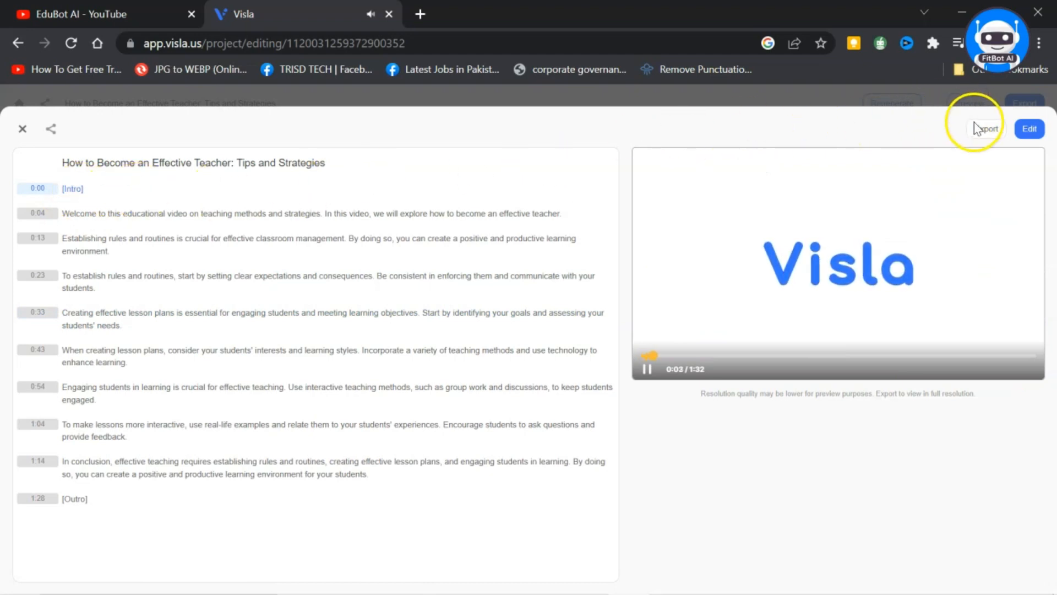
pyautogui.click(1028, 129)
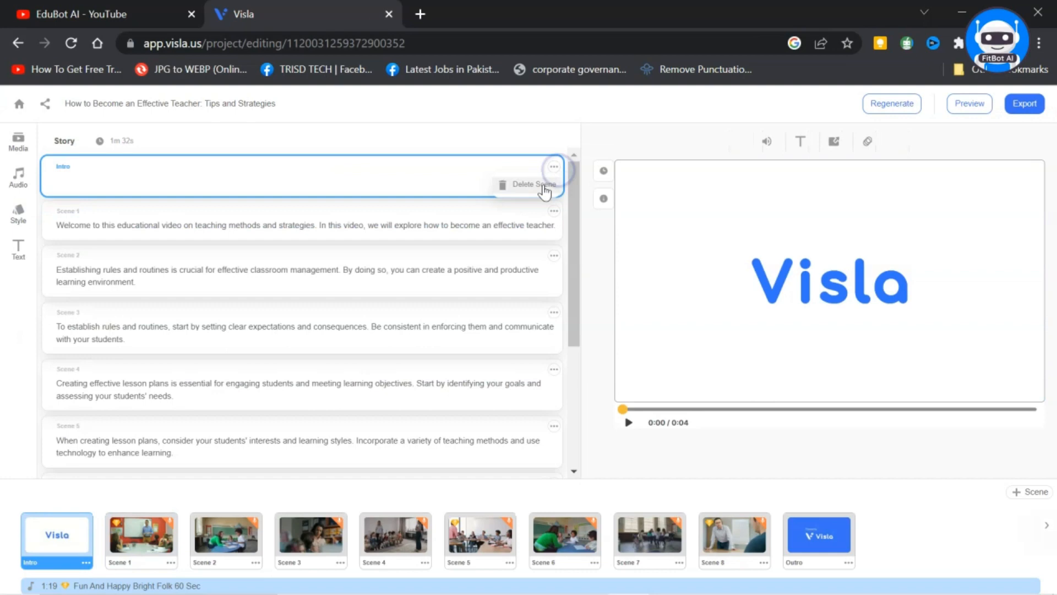
# Delete the Intro and Outro scenes, leaving Scenes 1–8
pyautogui.click(532, 184)
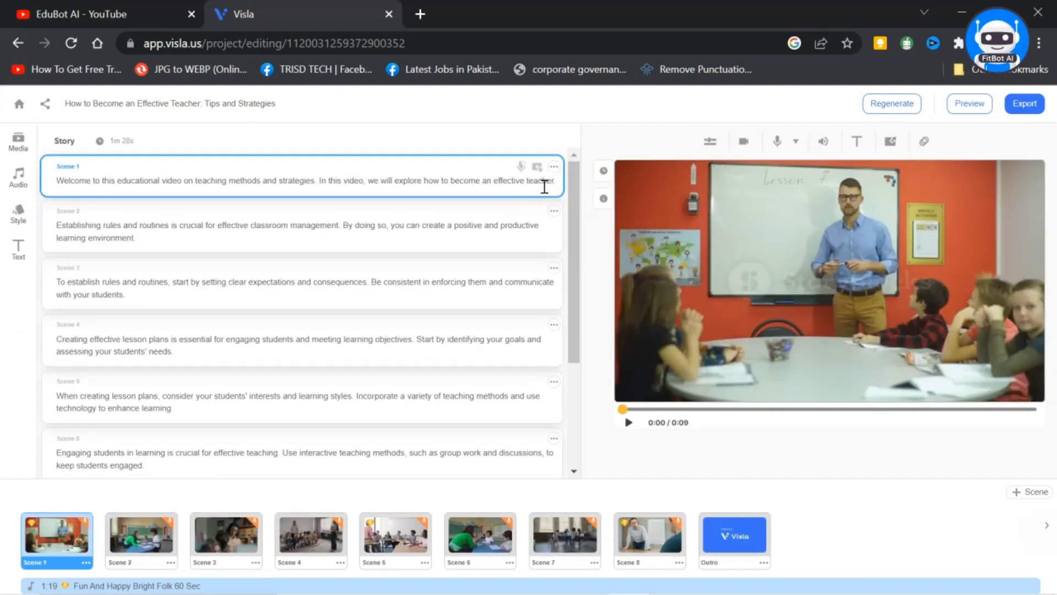
pyautogui.scroll(-3)
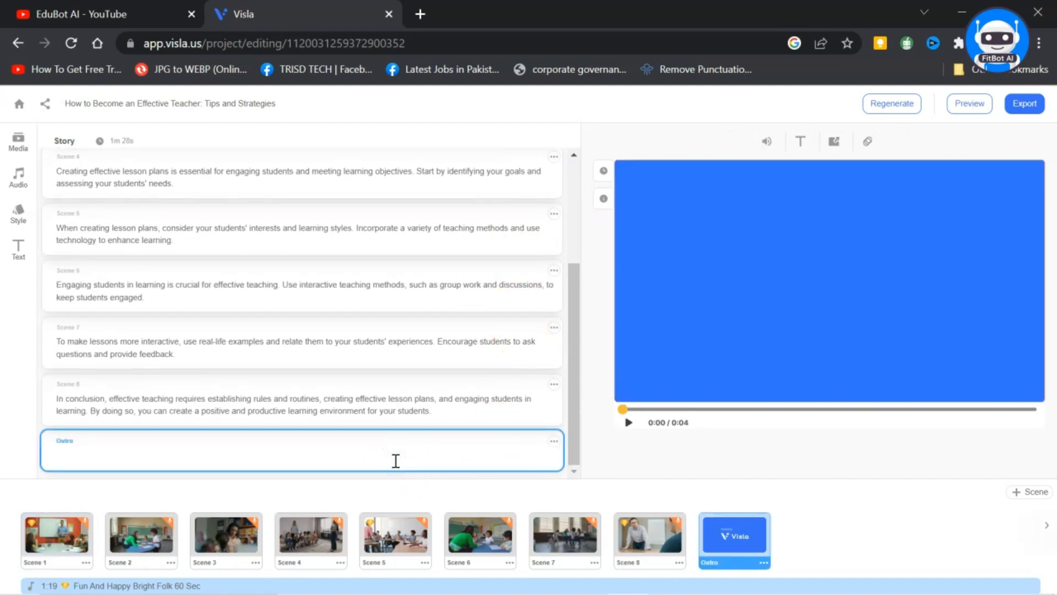
pyautogui.click(554, 443)
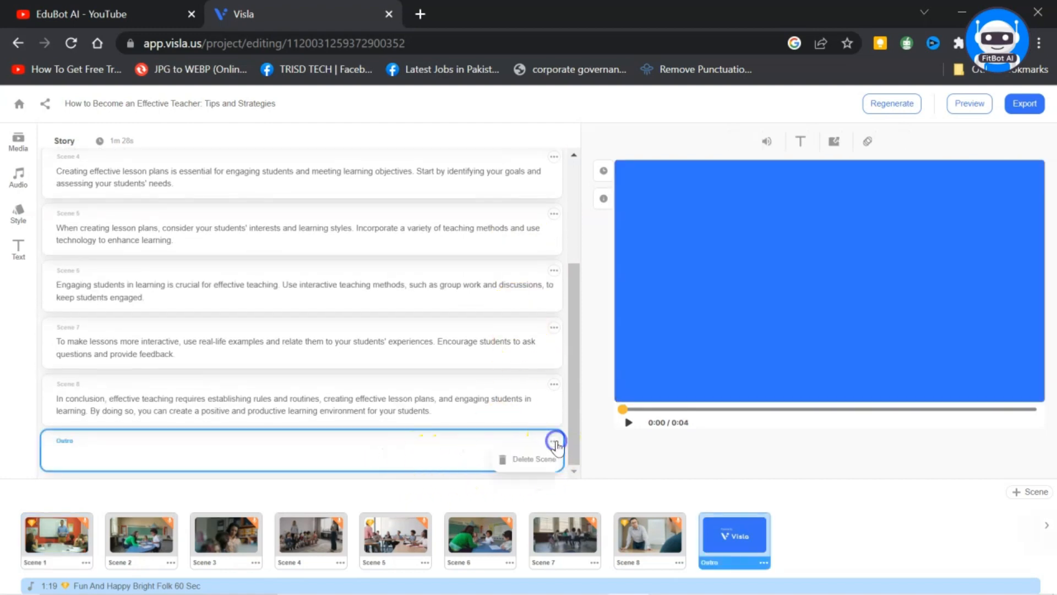
pyautogui.click(534, 459)
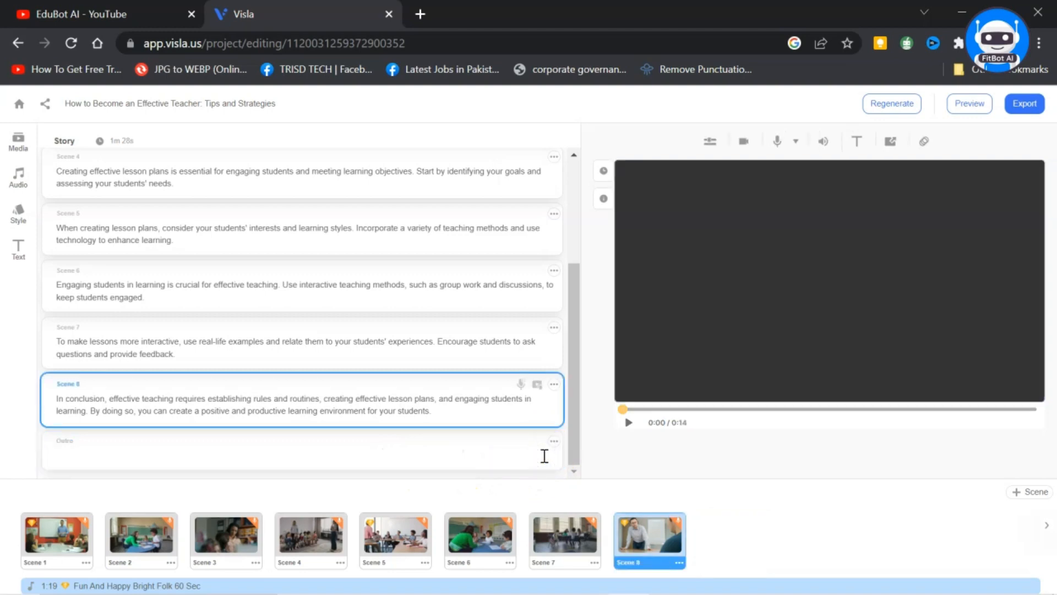
pyautogui.scroll(3)
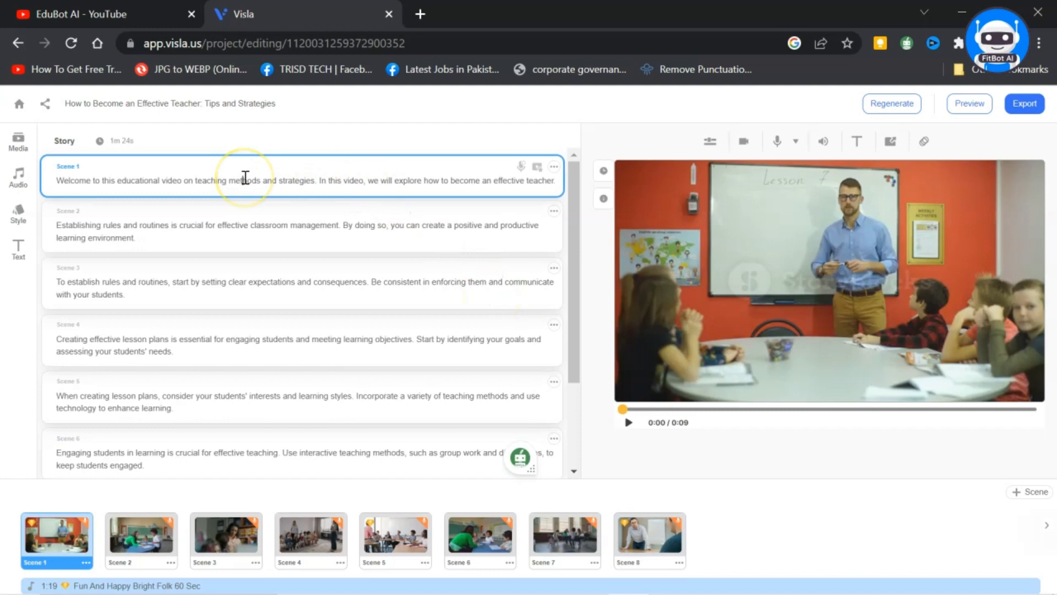
pyautogui.moveTo(391, 174)
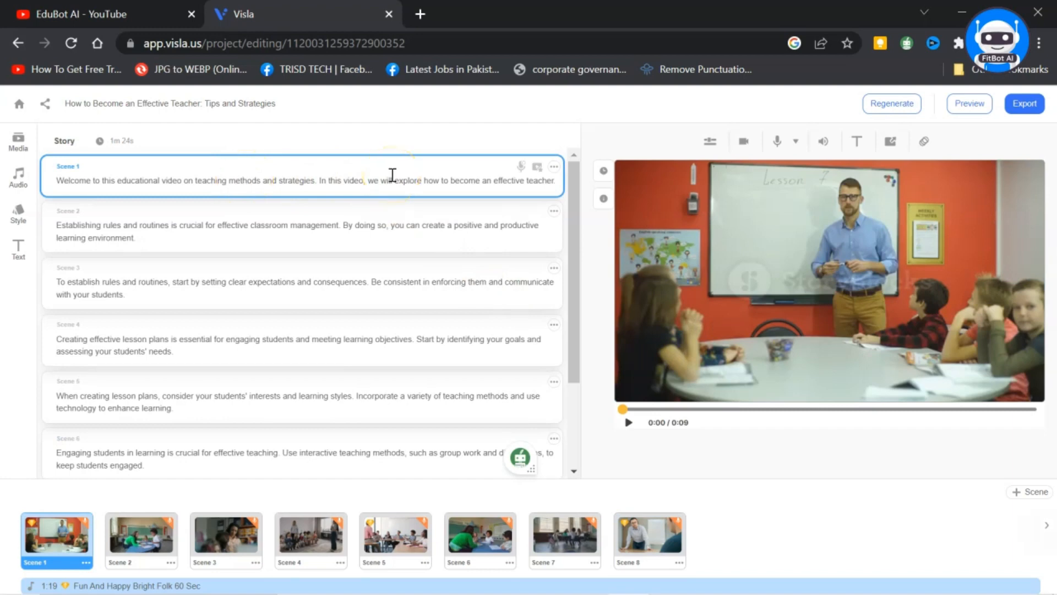
pyautogui.moveTo(867, 229)
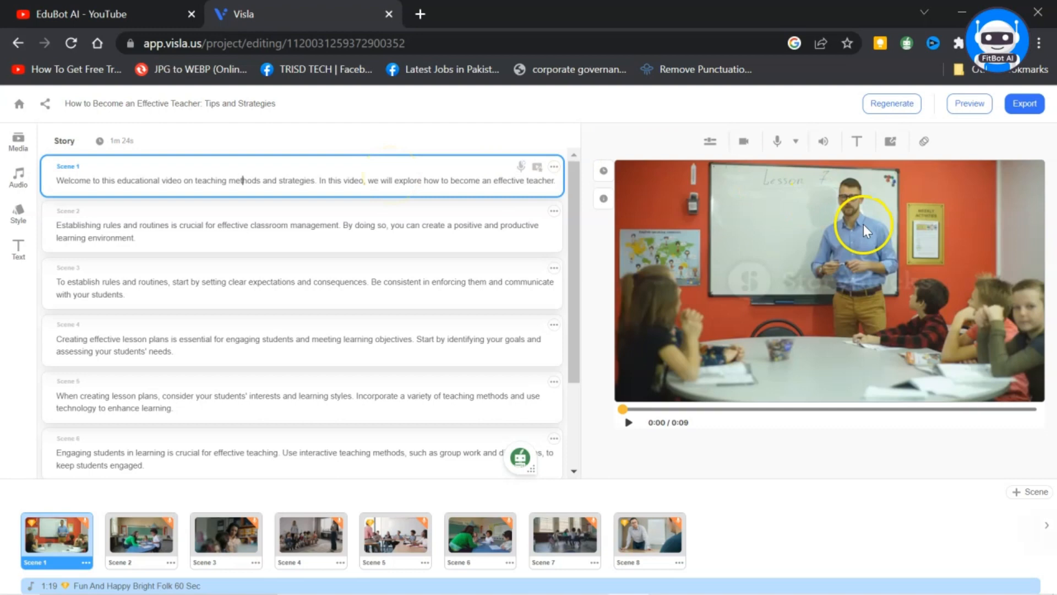
# Search the stock media library for 'educational video' for the scene's footage
pyautogui.click(18, 142)
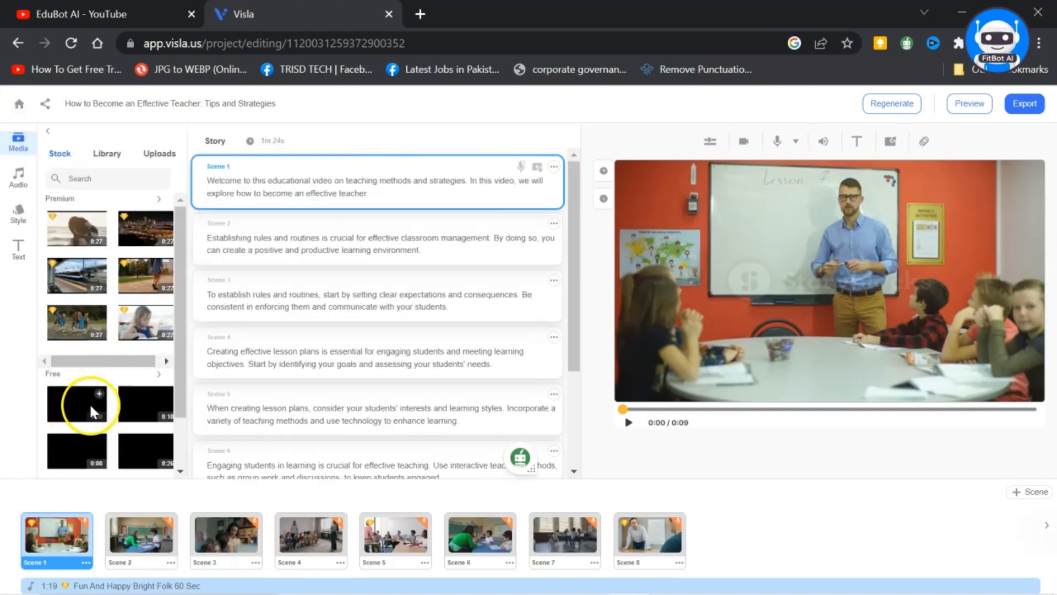
pyautogui.scroll(-3)
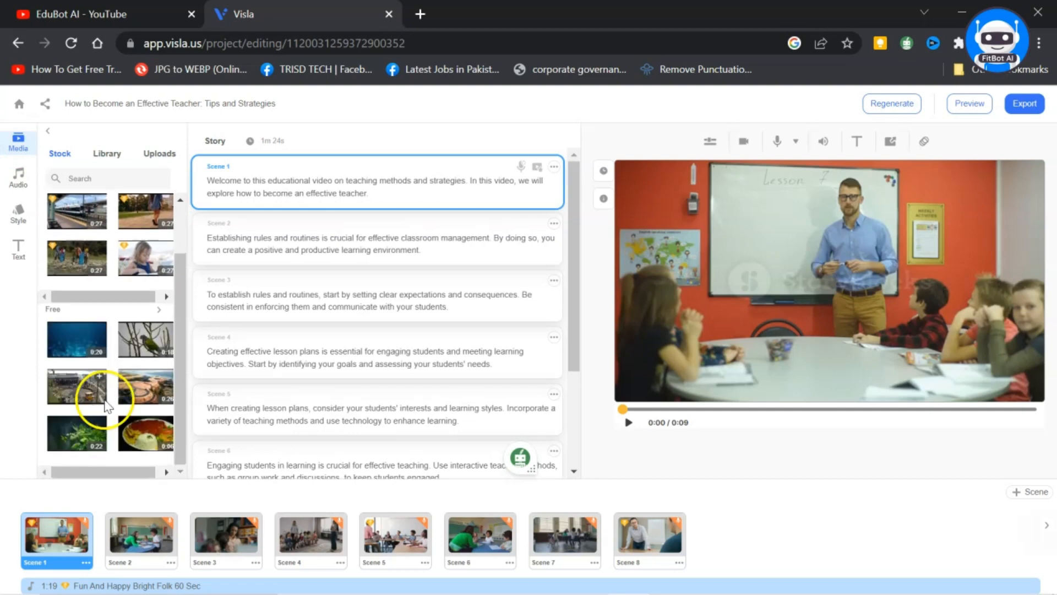
pyautogui.doubleClick(298, 181)
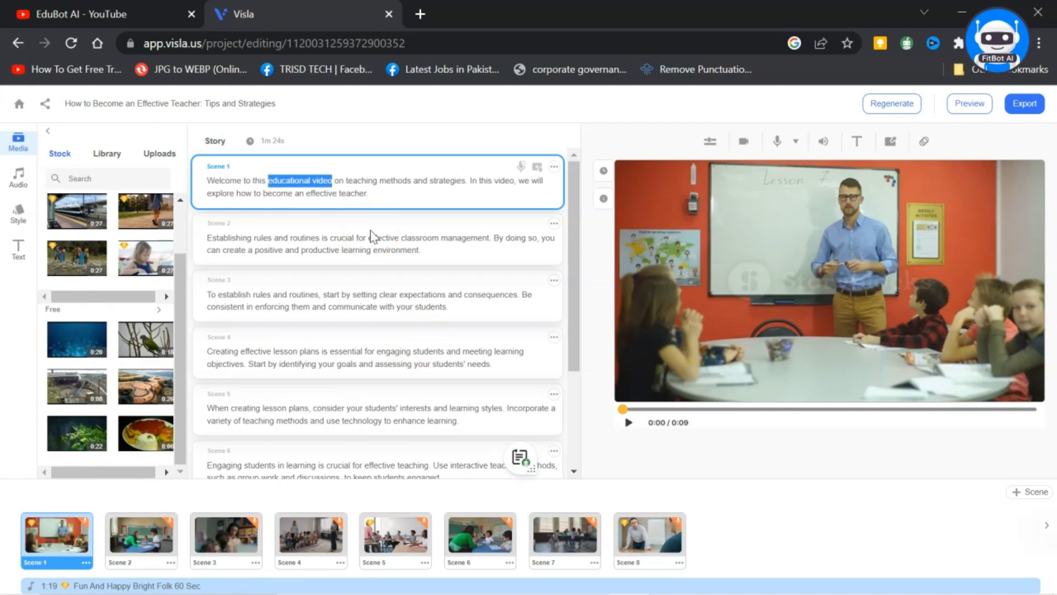
pyautogui.click(108, 179)
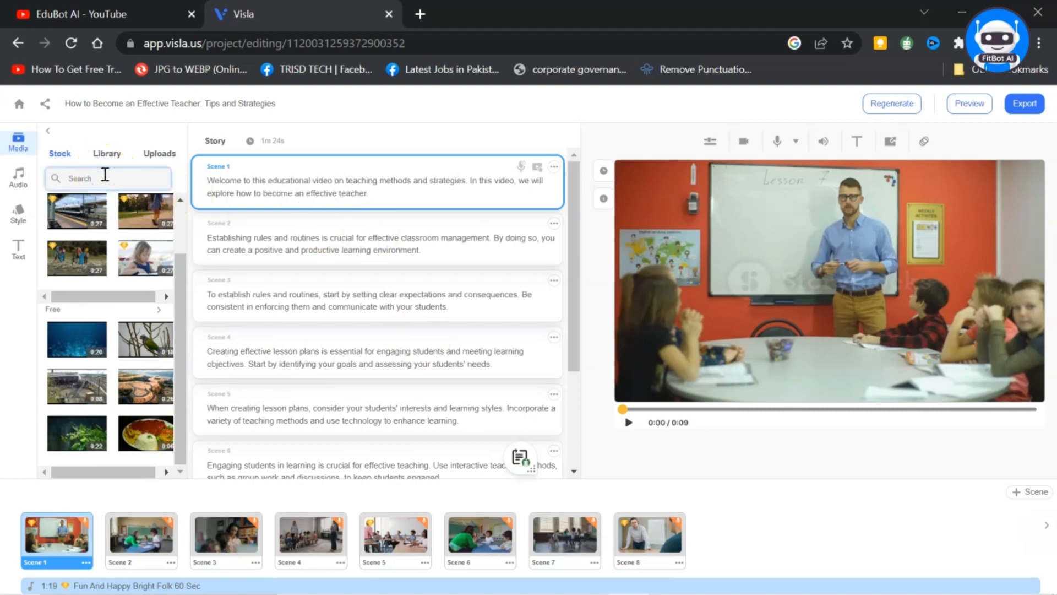
pyautogui.write('educational video')
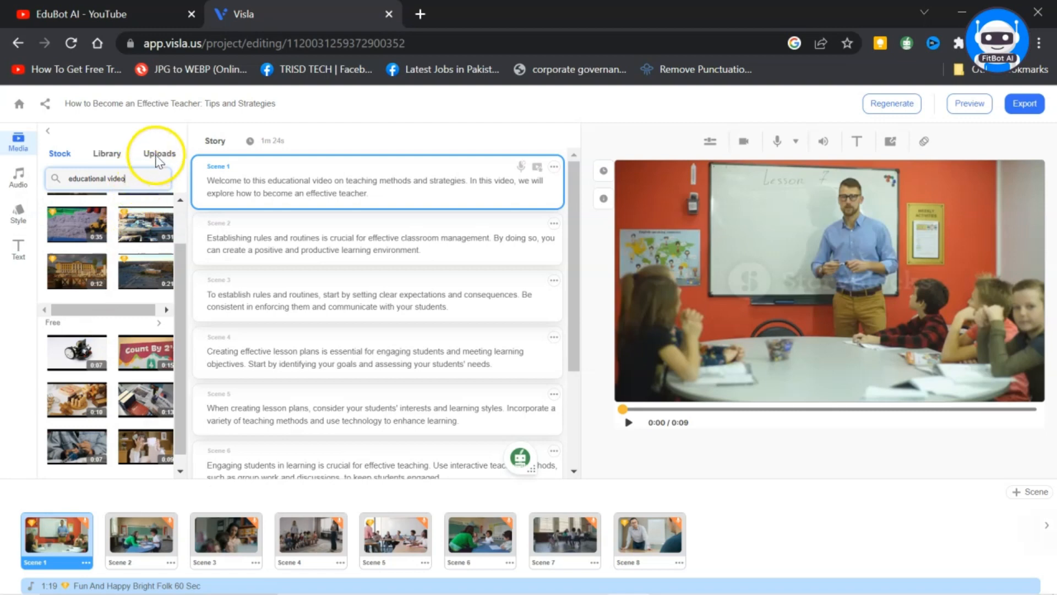
# Check Uploads, then replace Scene 1's footage with a free newspapers-and-books stock clip and confirm its segment
pyautogui.click(160, 153)
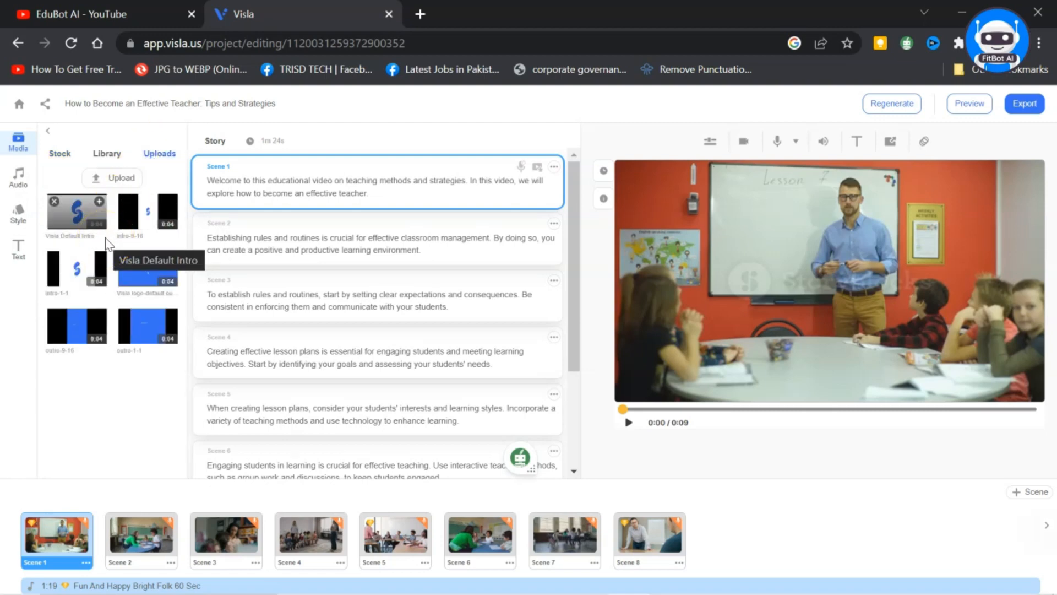
pyautogui.click(60, 153)
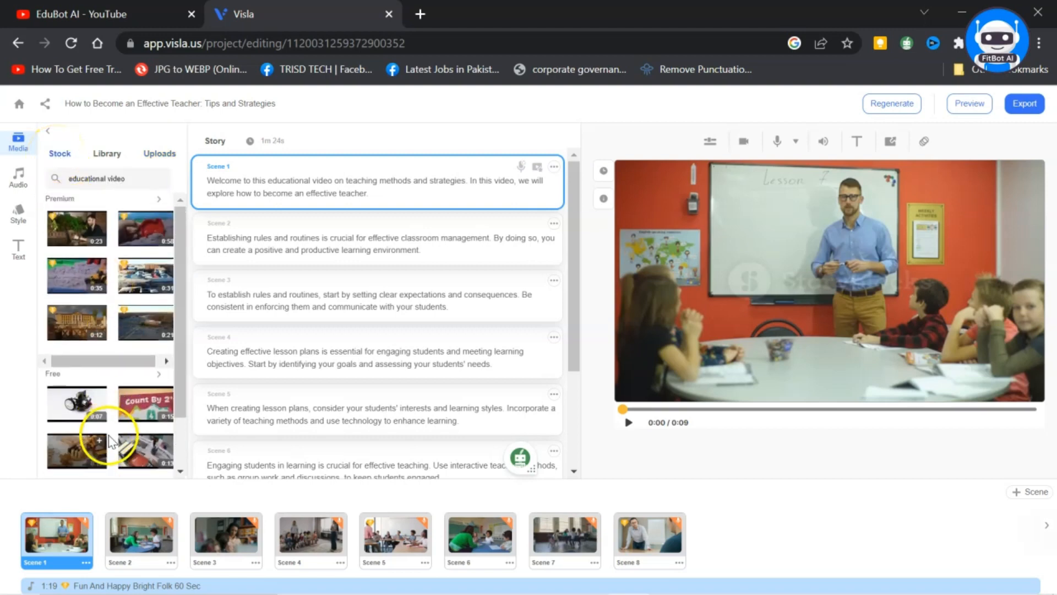
pyautogui.scroll(-3)
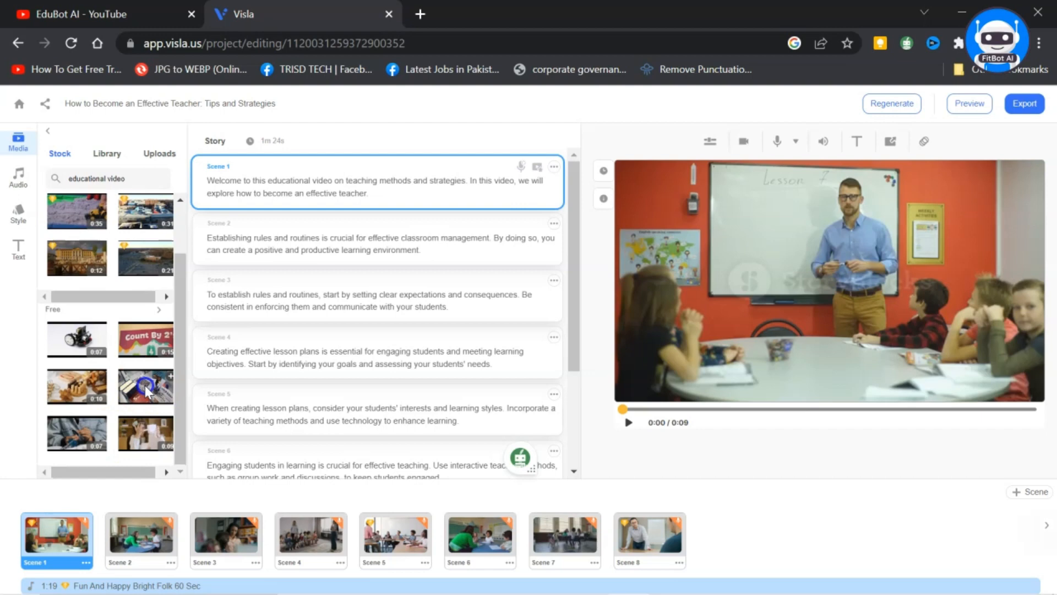
pyautogui.click(146, 385)
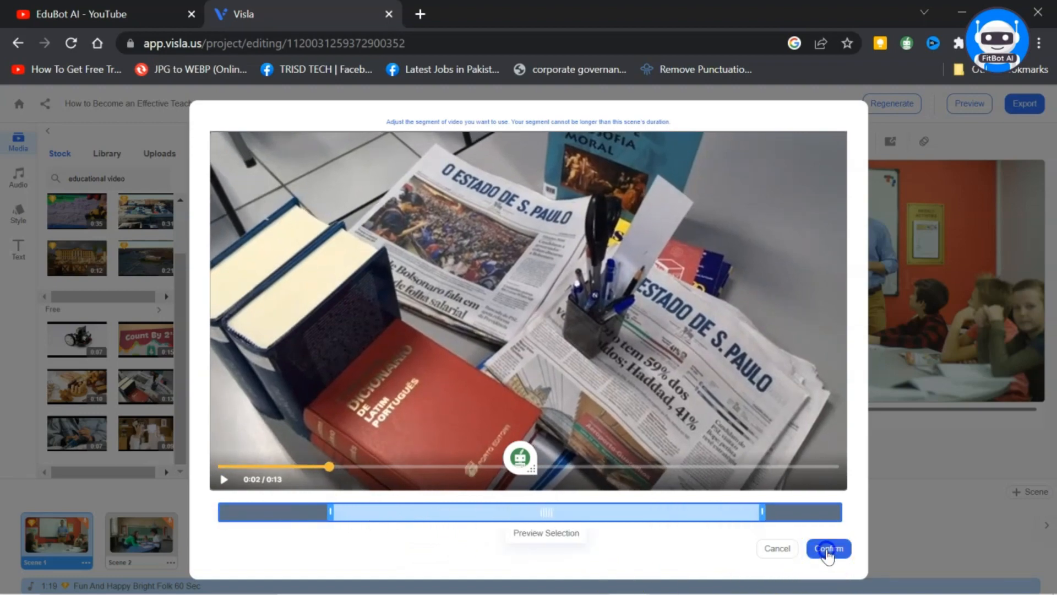
pyautogui.click(828, 548)
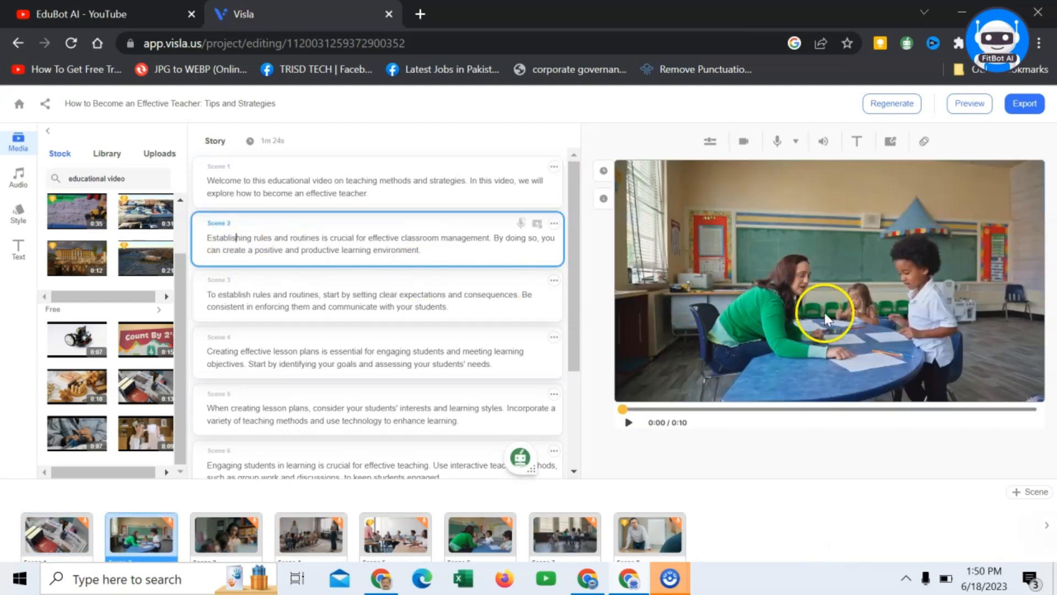
pyautogui.moveTo(191, 340)
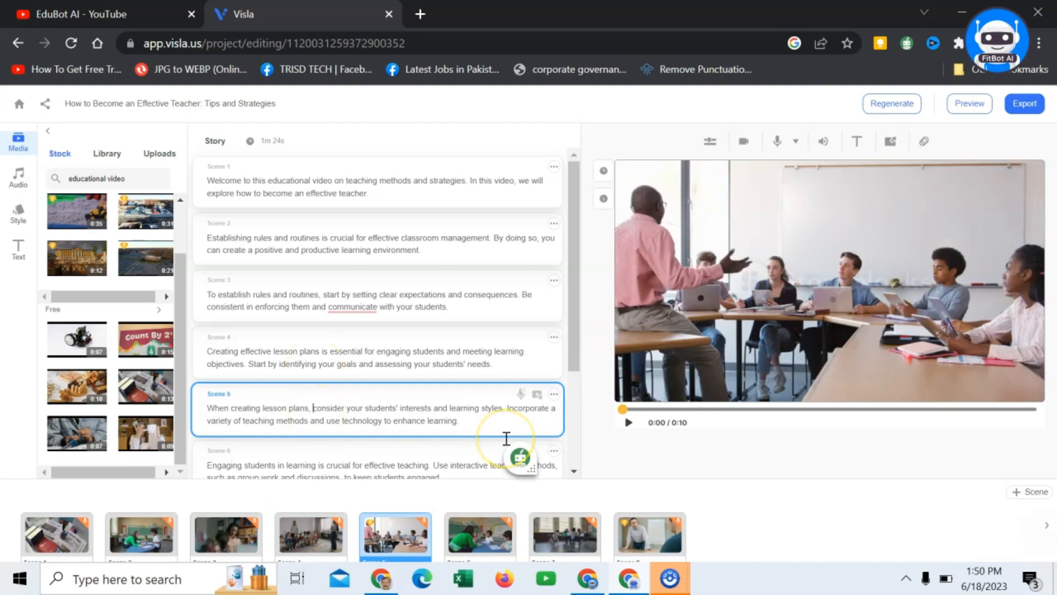
# Show the Audio settings for voice-over and background music
pyautogui.click(17, 177)
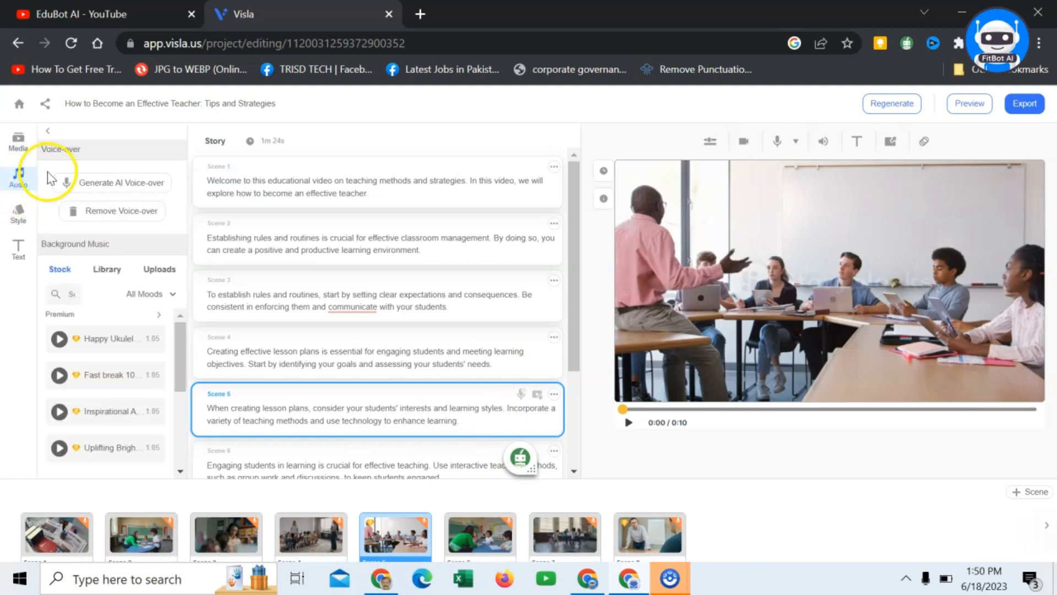
pyautogui.moveTo(42, 251)
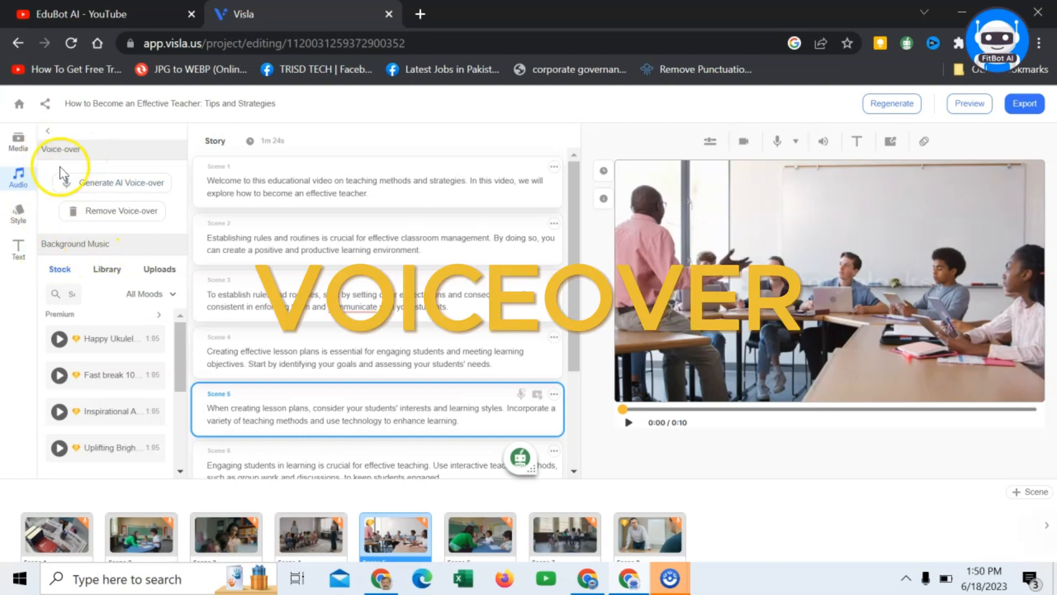
pyautogui.moveTo(88, 188)
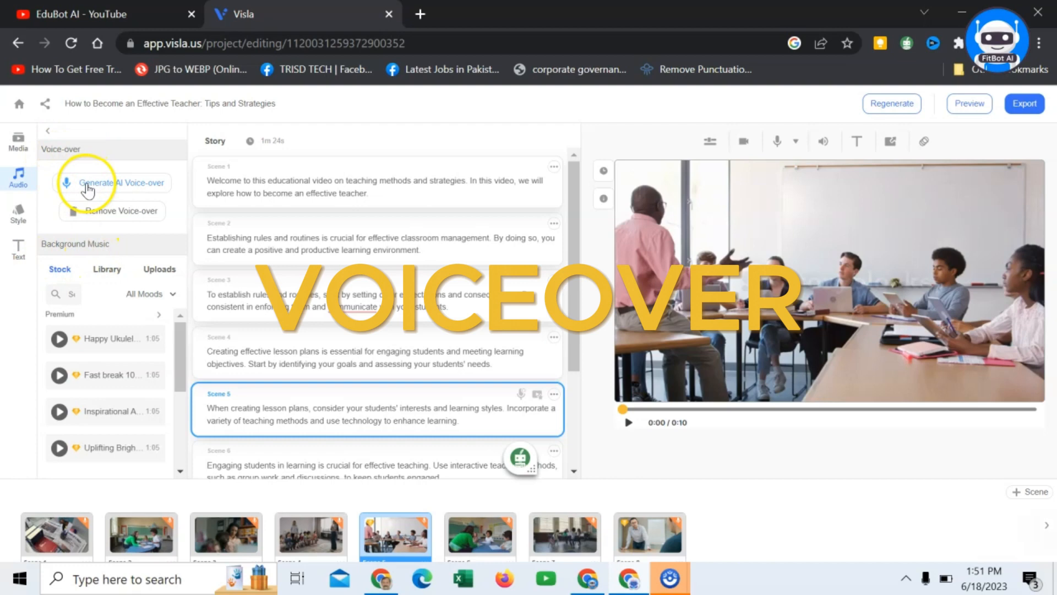
# Start Generate AI Voice-over, listing English (United States) voices for all scenes
pyautogui.click(121, 182)
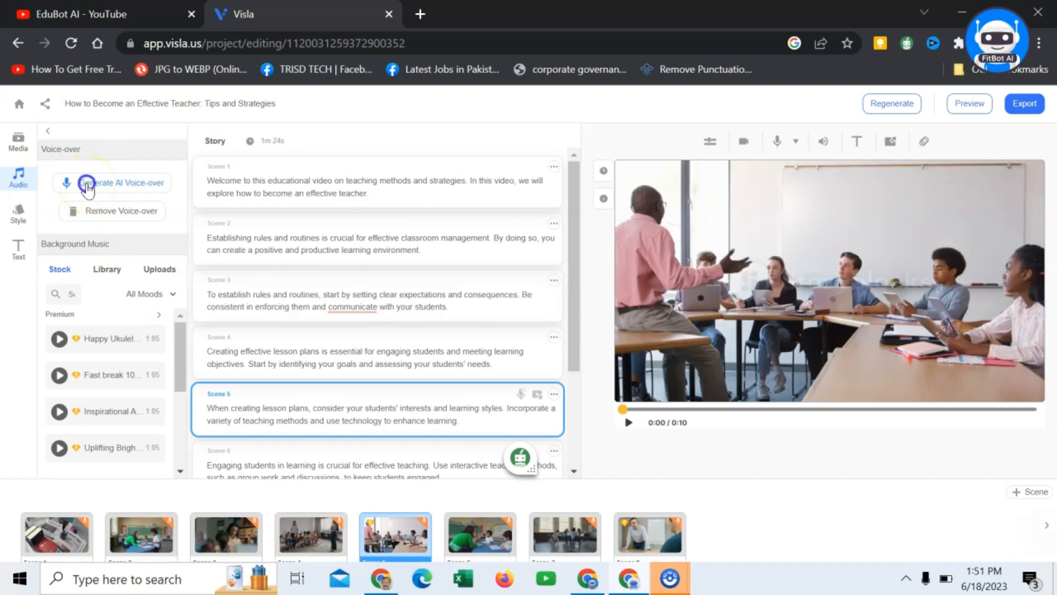
pyautogui.click(121, 183)
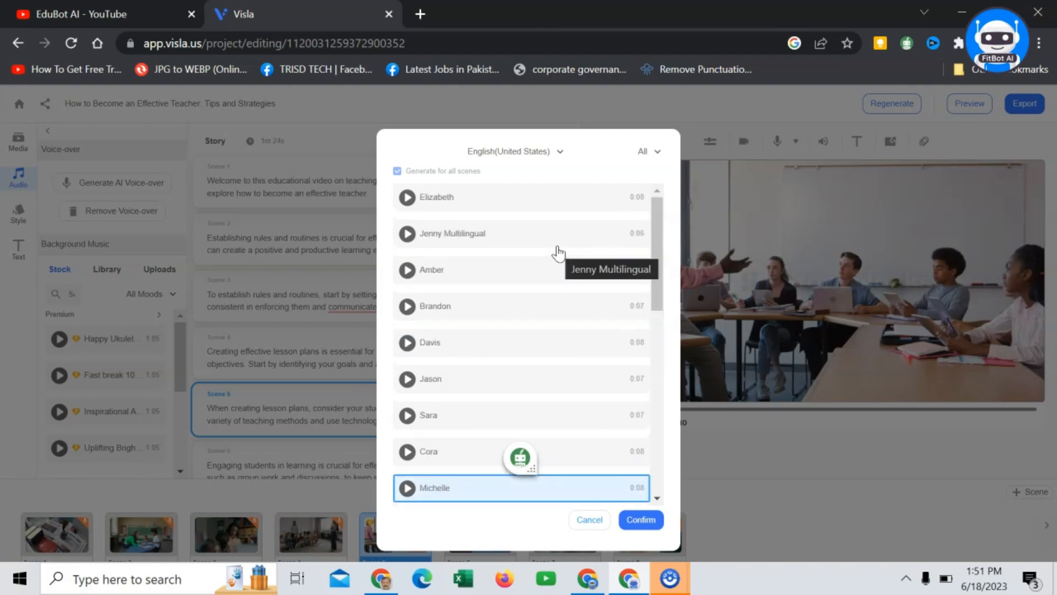
# Preview Elizabeth and Jenny Multilingual, then generate the Jenny Multilingual voice-over for all scenes
pyautogui.click(407, 197)
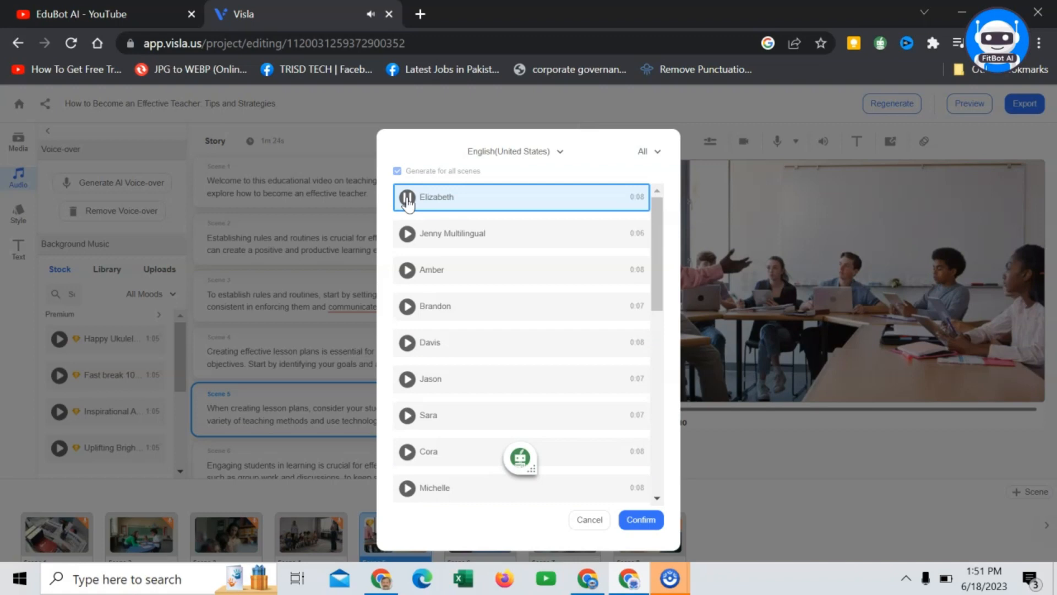
pyautogui.moveTo(408, 235)
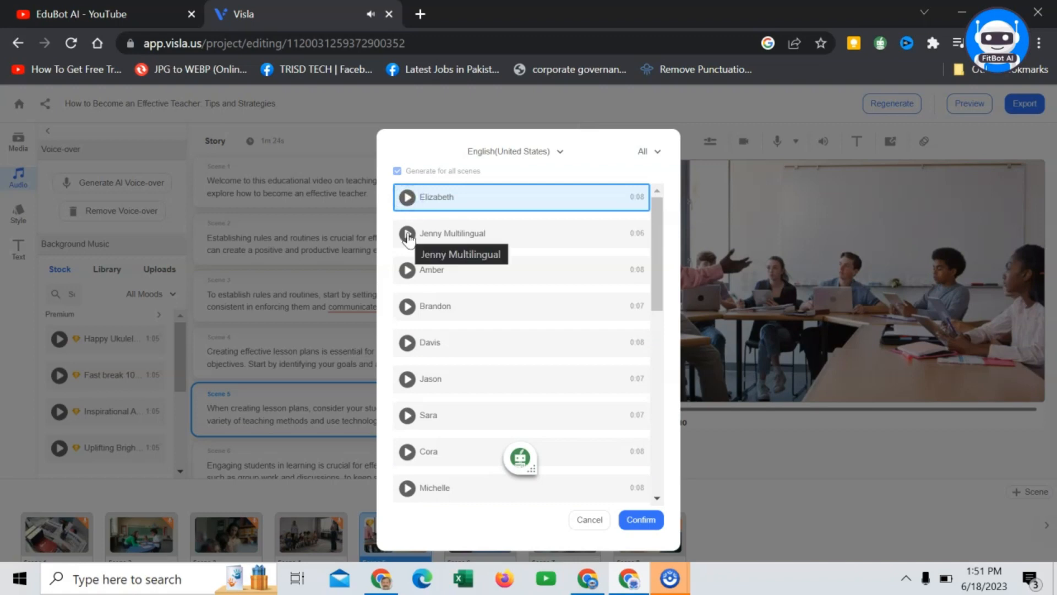
pyautogui.click(406, 234)
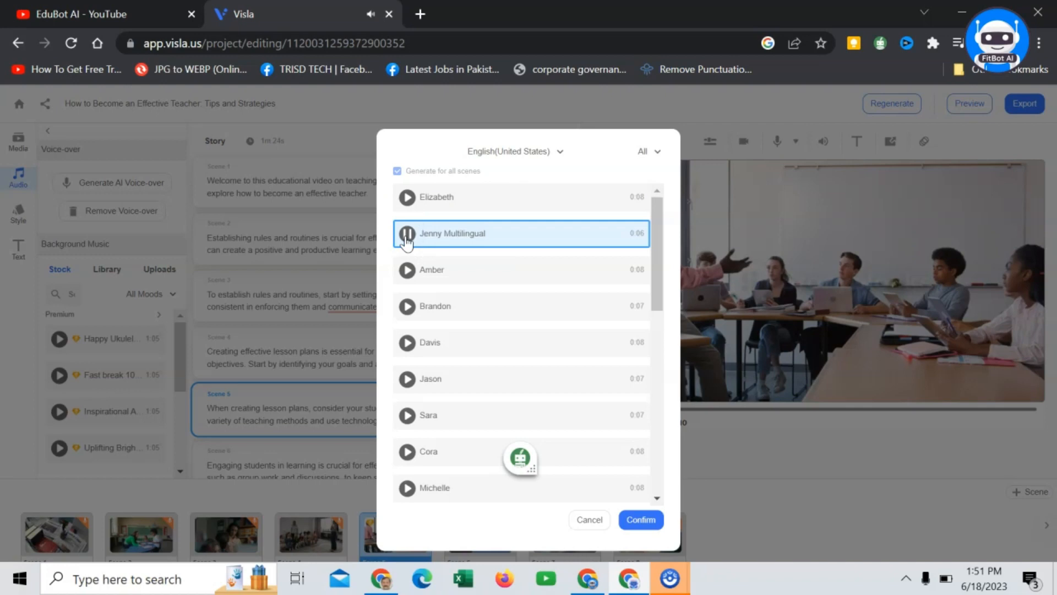
pyautogui.click(407, 233)
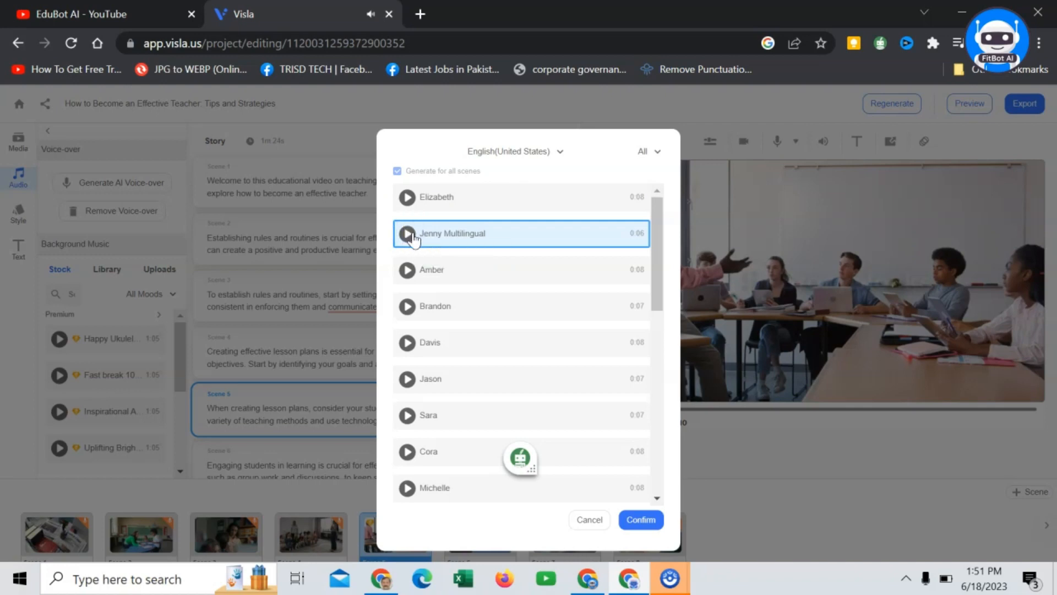
pyautogui.click(640, 519)
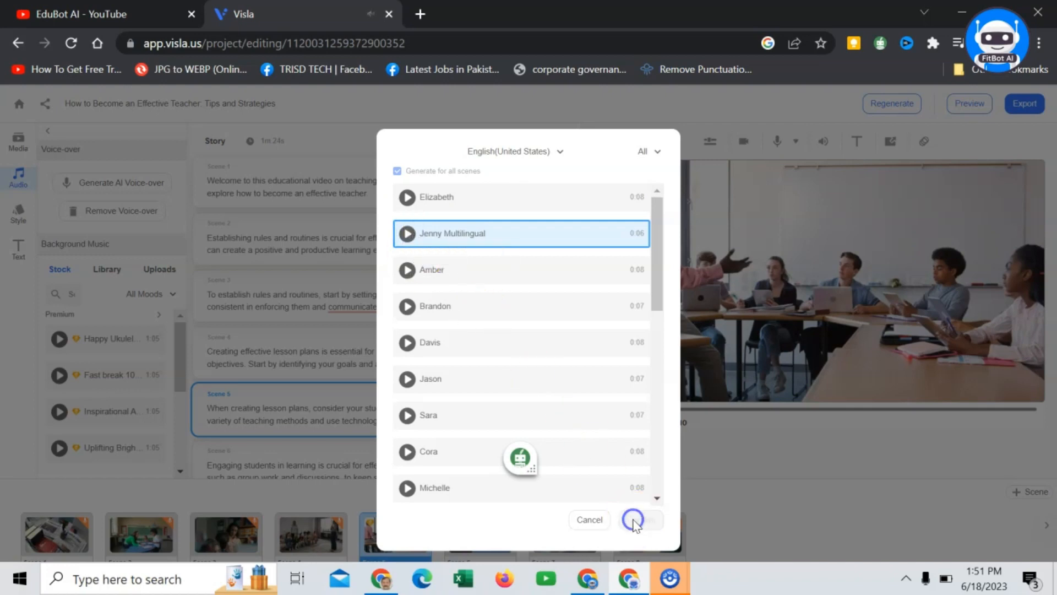
pyautogui.click(632, 519)
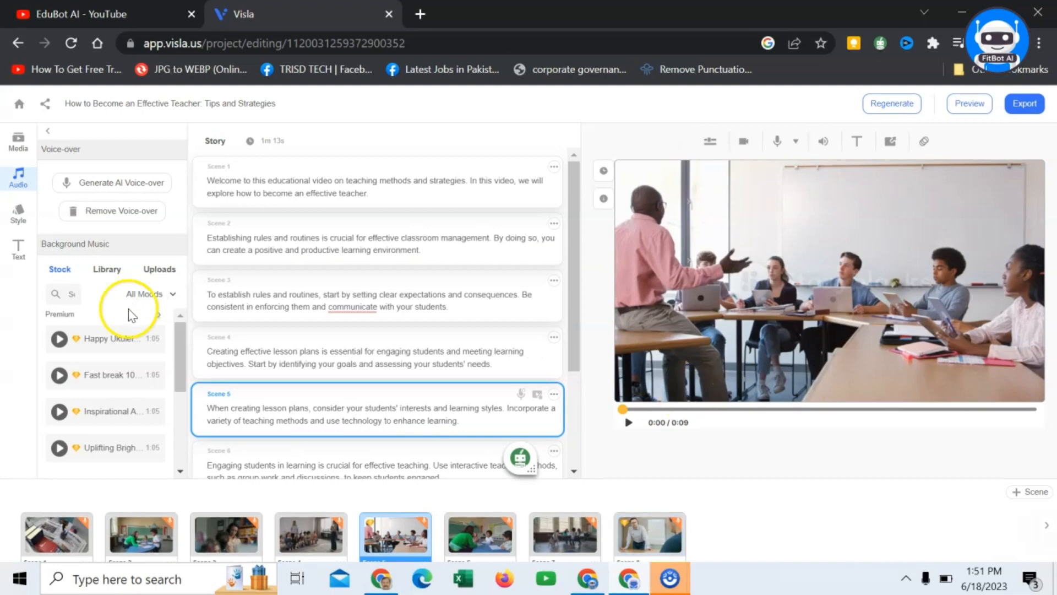
pyautogui.moveTo(110, 258)
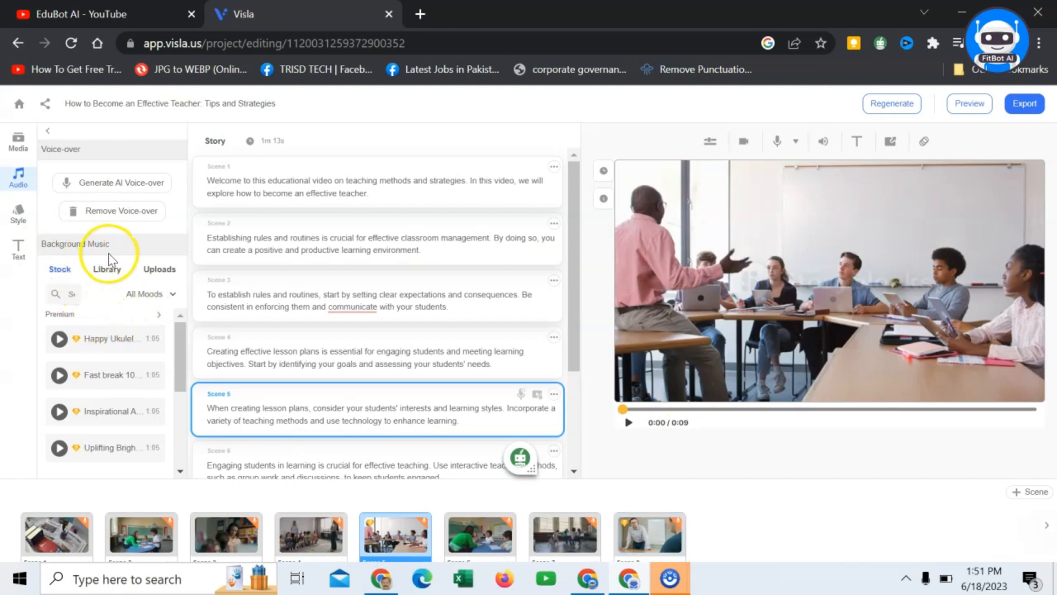
pyautogui.moveTo(76, 413)
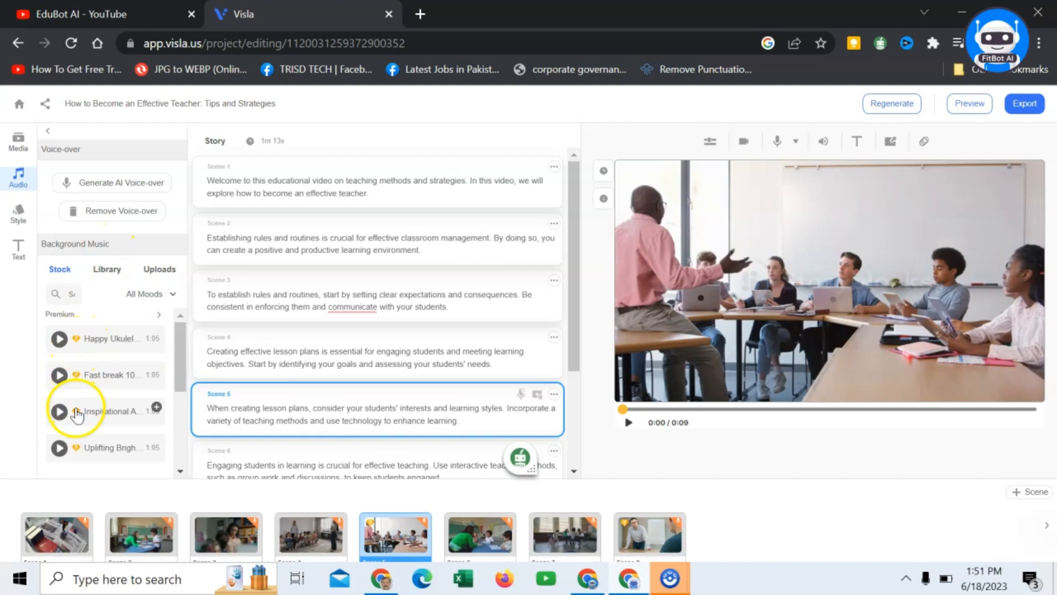
# Pick the free Affirmations stock track as background music, then view the music Uploads area
pyautogui.scroll(-3)
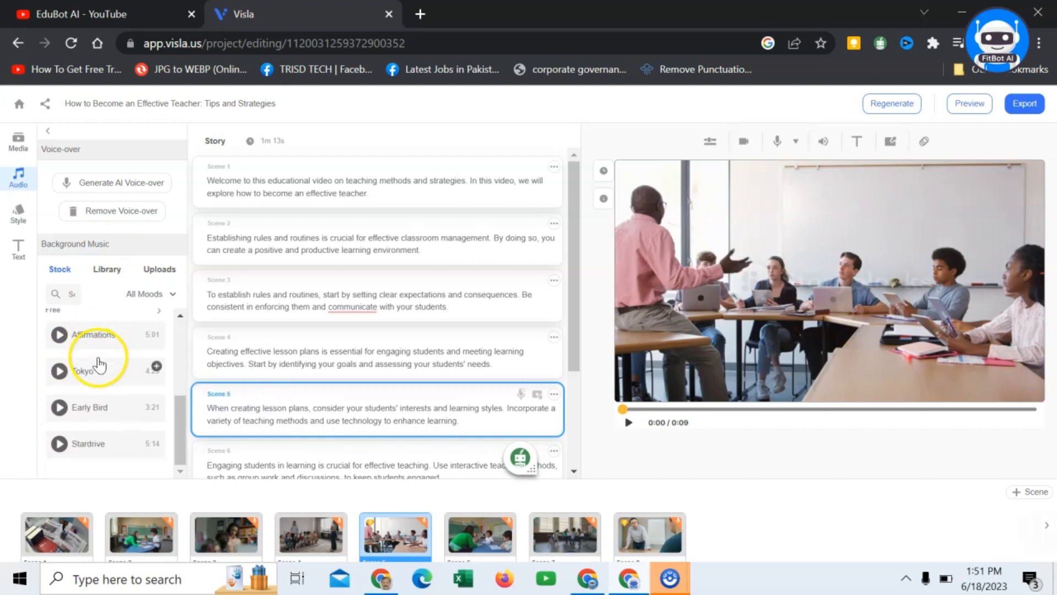
pyautogui.click(58, 371)
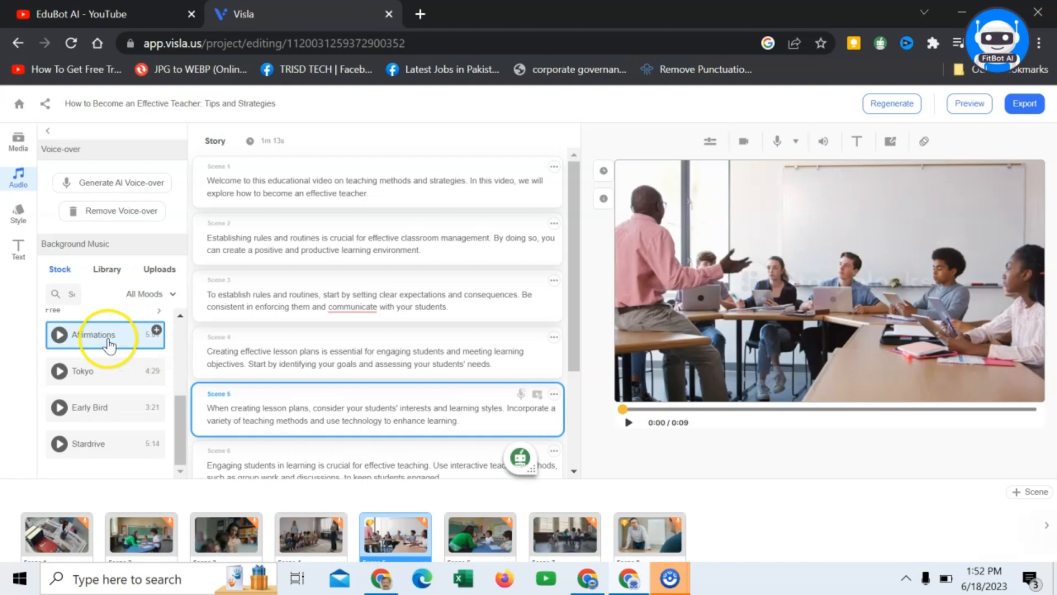
pyautogui.moveTo(109, 343)
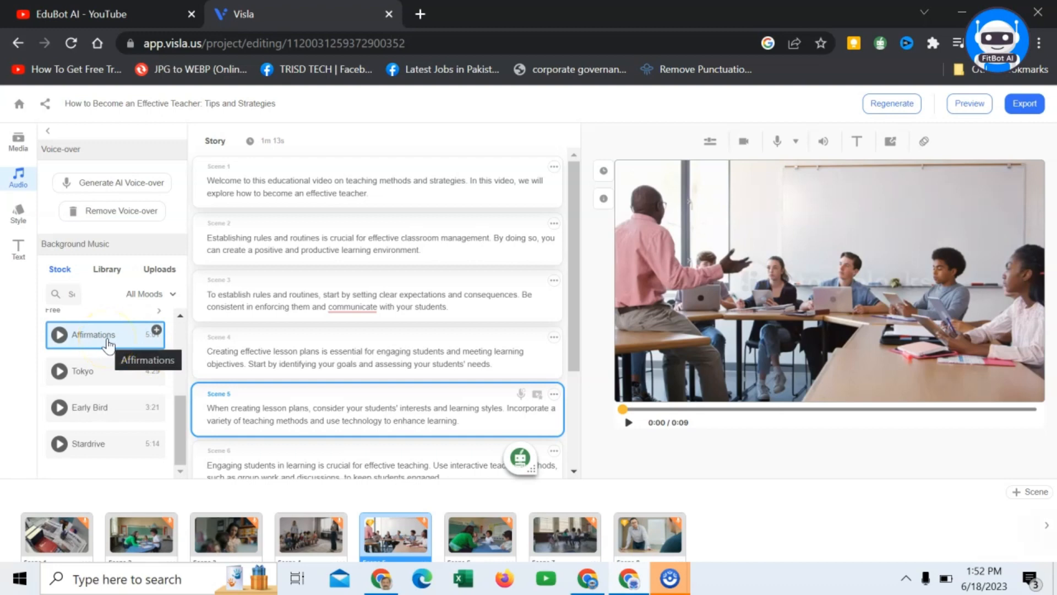
pyautogui.click(158, 269)
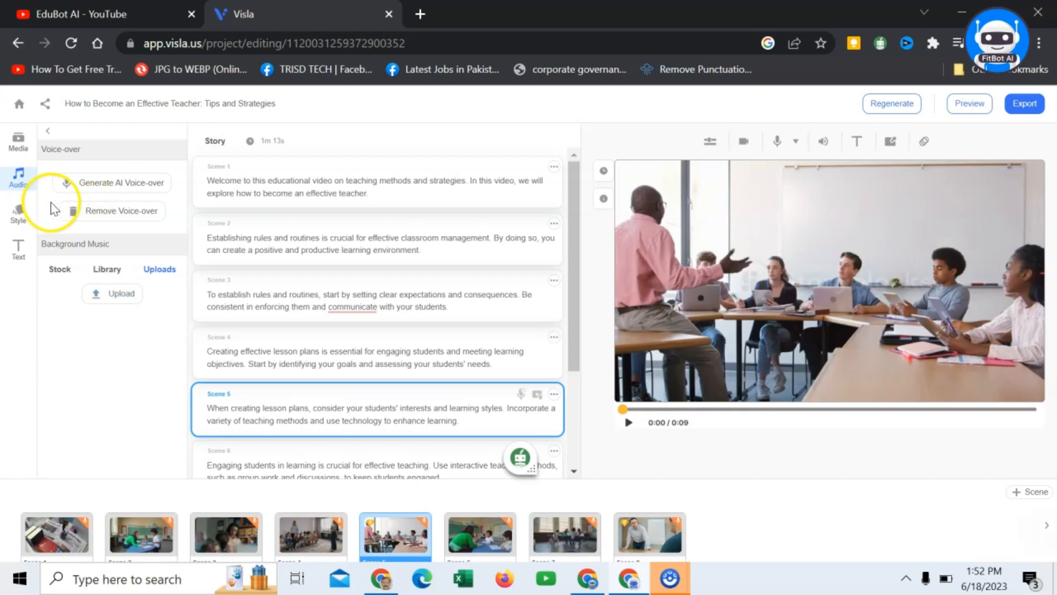
# In Style settings, try landscape 16:9 then set the video format to square 1:1
pyautogui.click(18, 214)
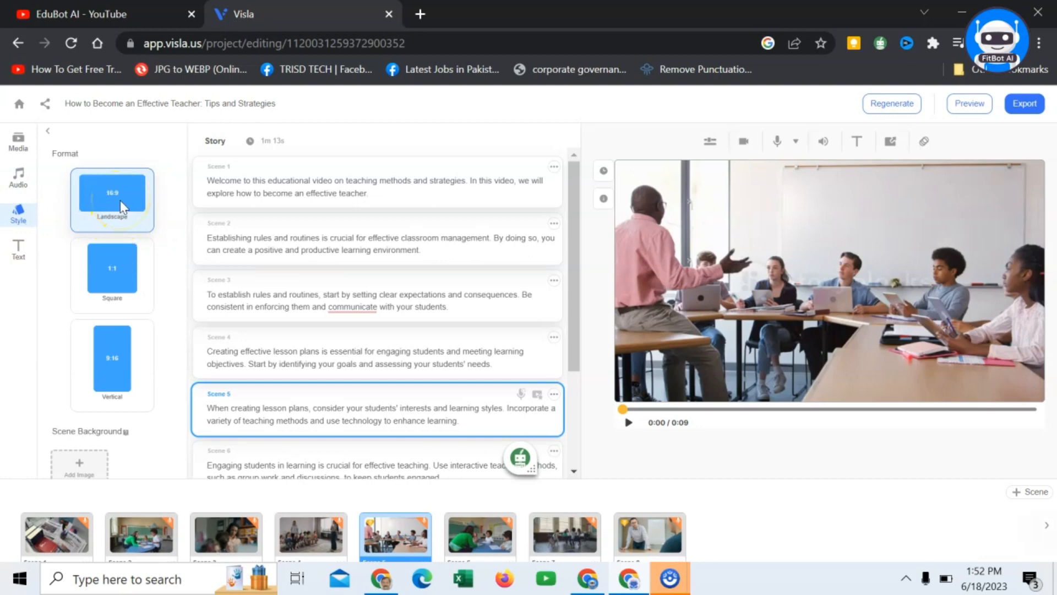
pyautogui.click(111, 273)
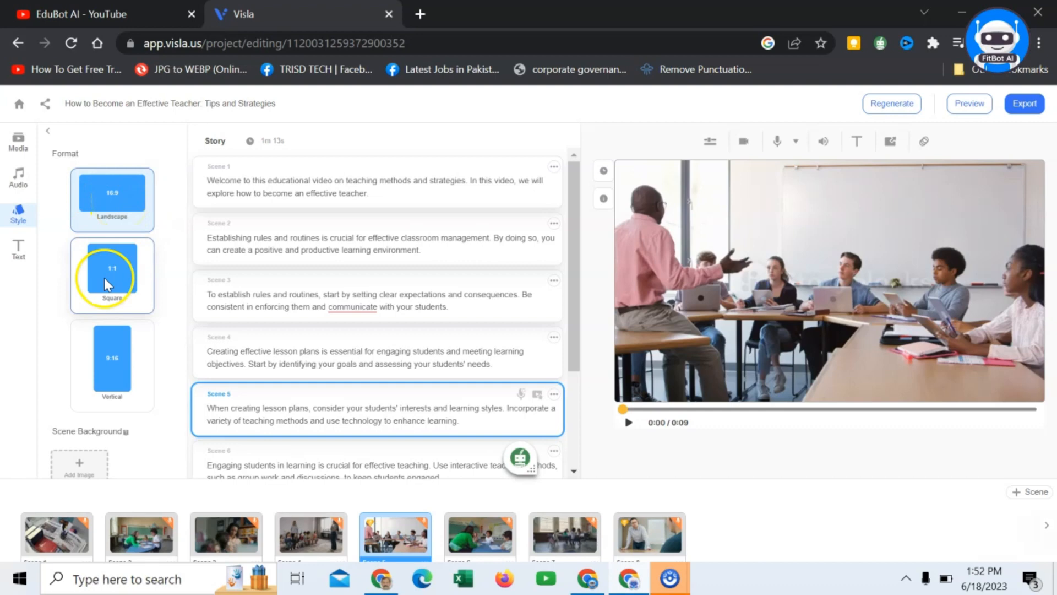
pyautogui.click(111, 274)
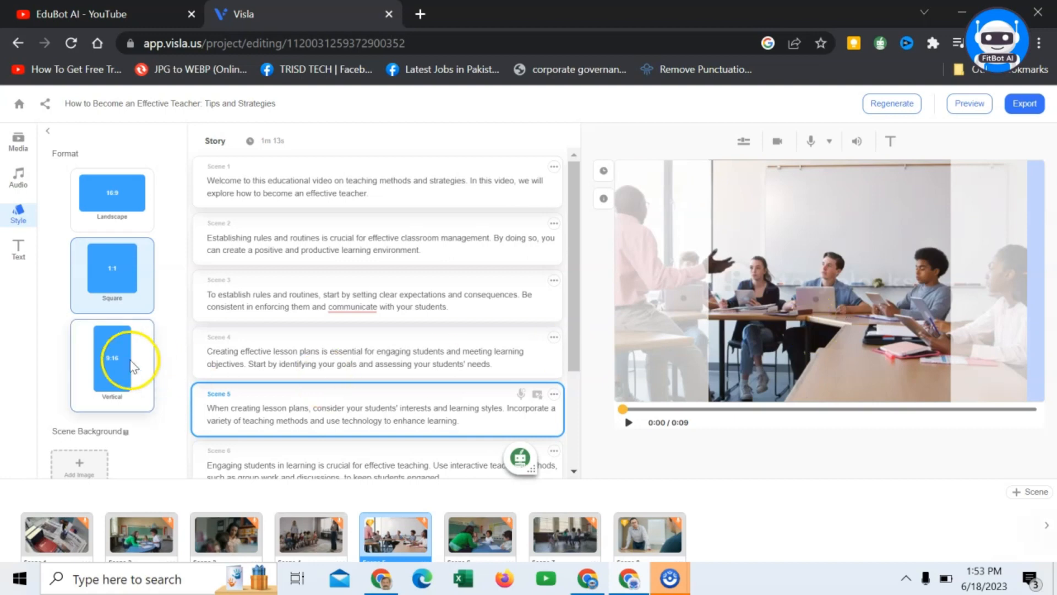
# Set the video format to vertical 9:16 and browse the scene background presets
pyautogui.click(112, 365)
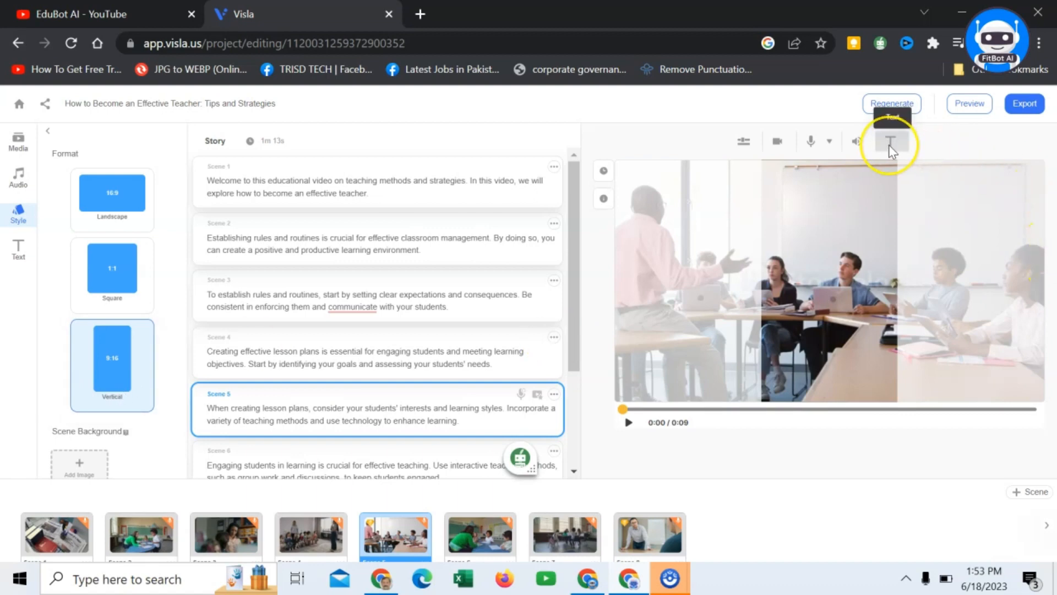
pyautogui.moveTo(860, 142)
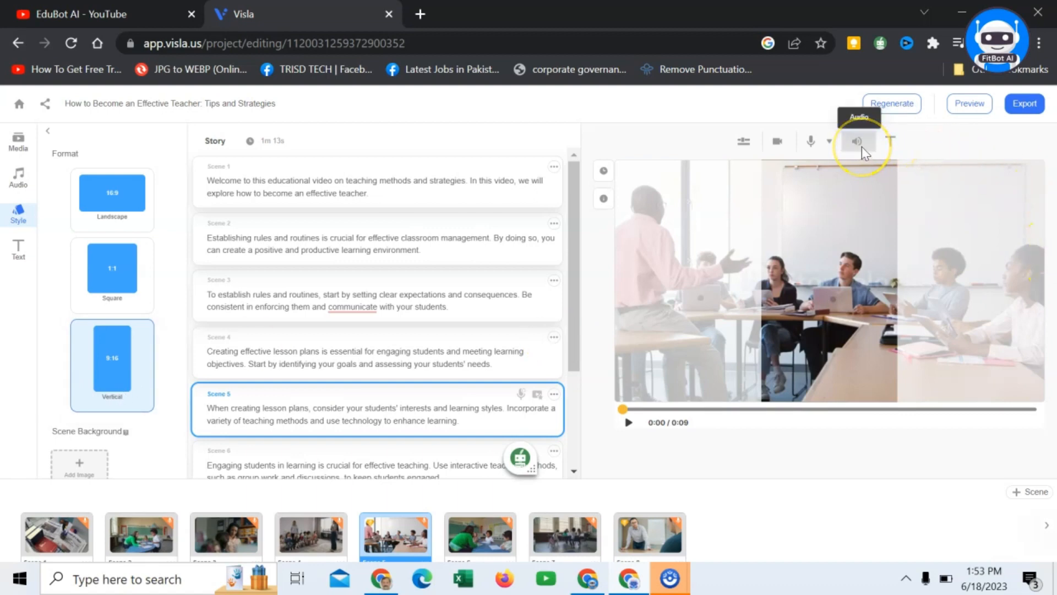
pyautogui.moveTo(822, 266)
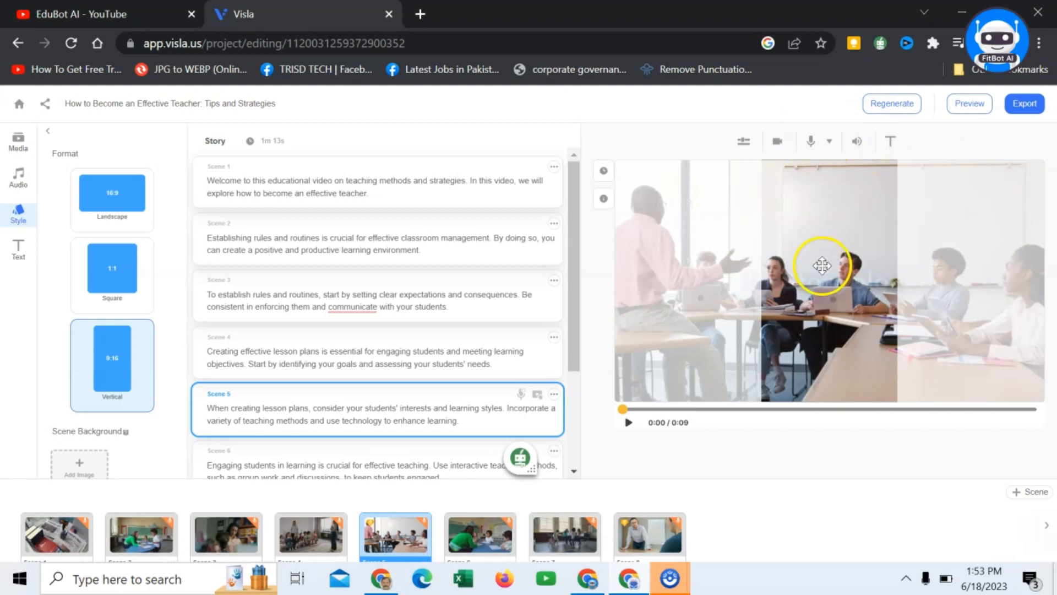
pyautogui.moveTo(822, 266)
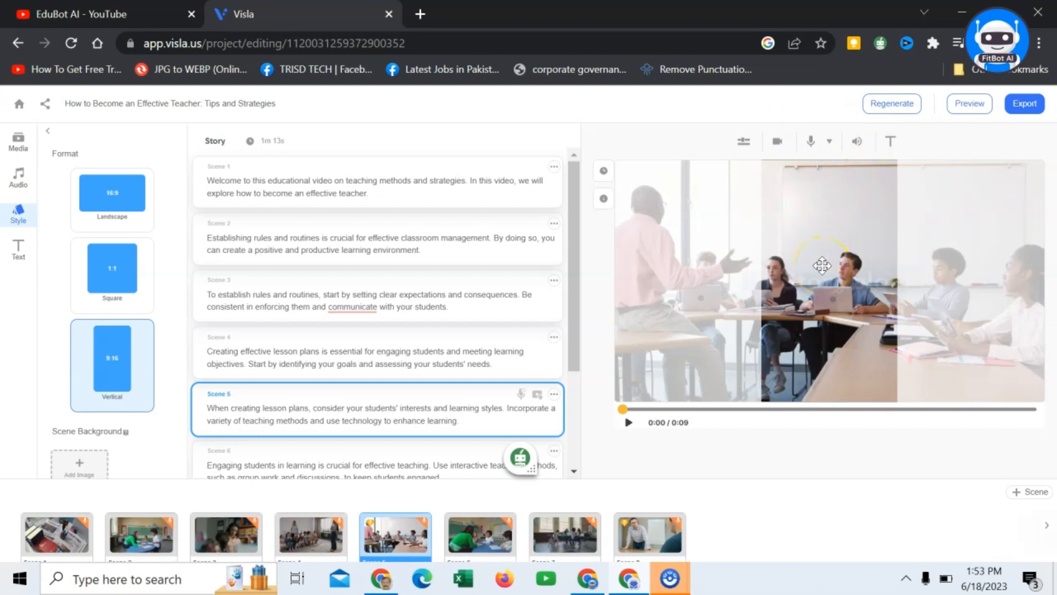
pyautogui.scroll(-3)
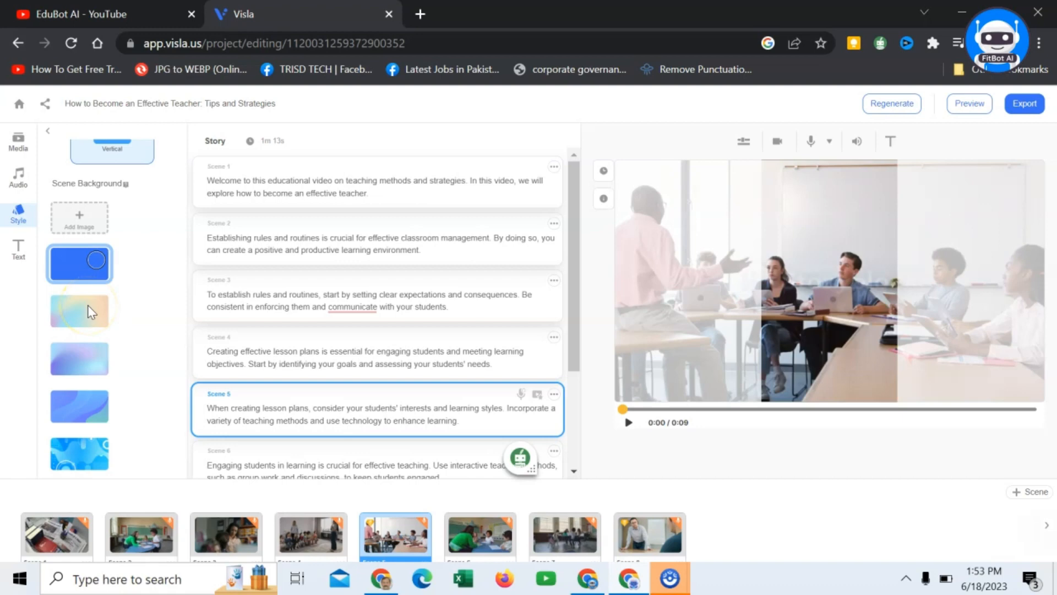
# Turn on the scene's header and body text, showing 'Creating Effective Lesson Plans' with body text beneath
pyautogui.click(18, 248)
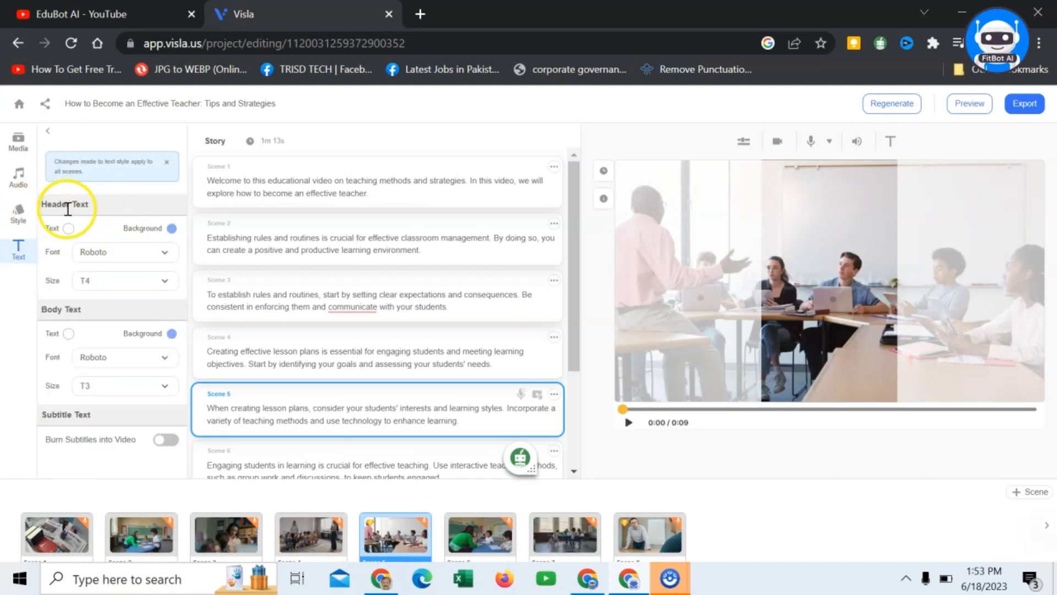
pyautogui.moveTo(84, 310)
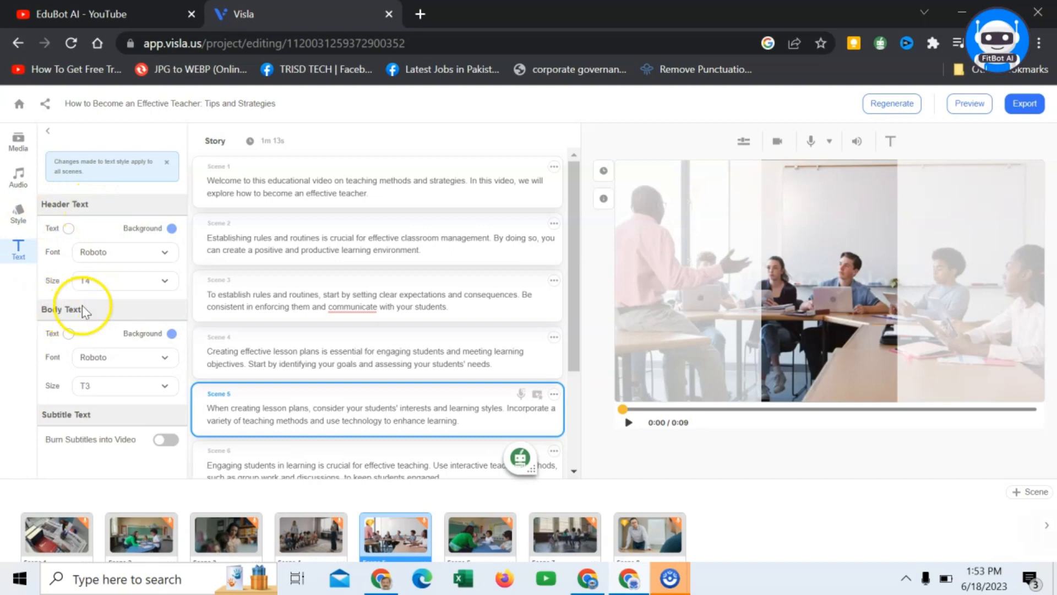
pyautogui.moveTo(94, 425)
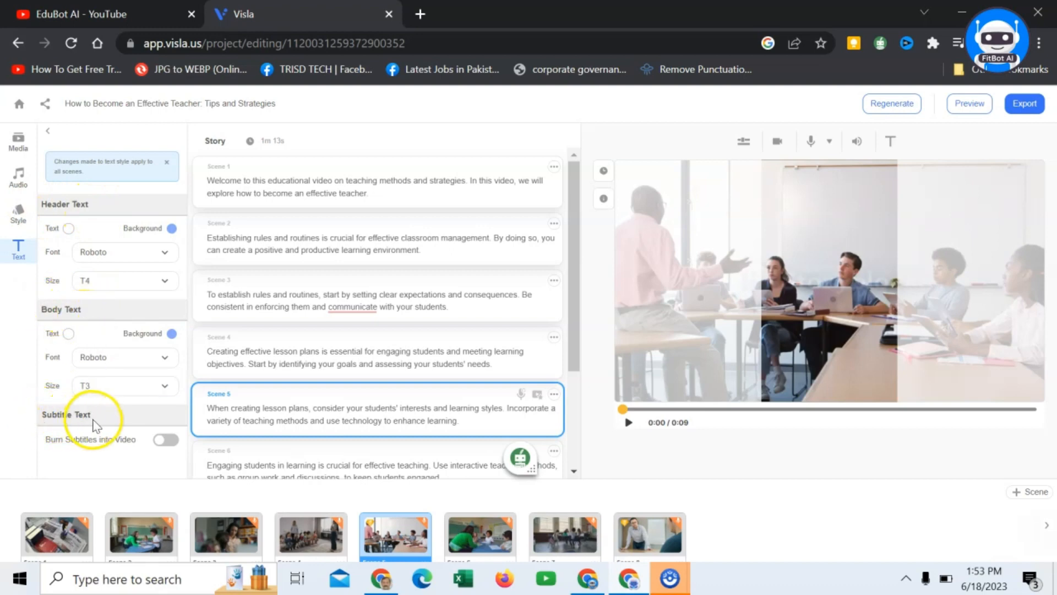
pyautogui.moveTo(881, 162)
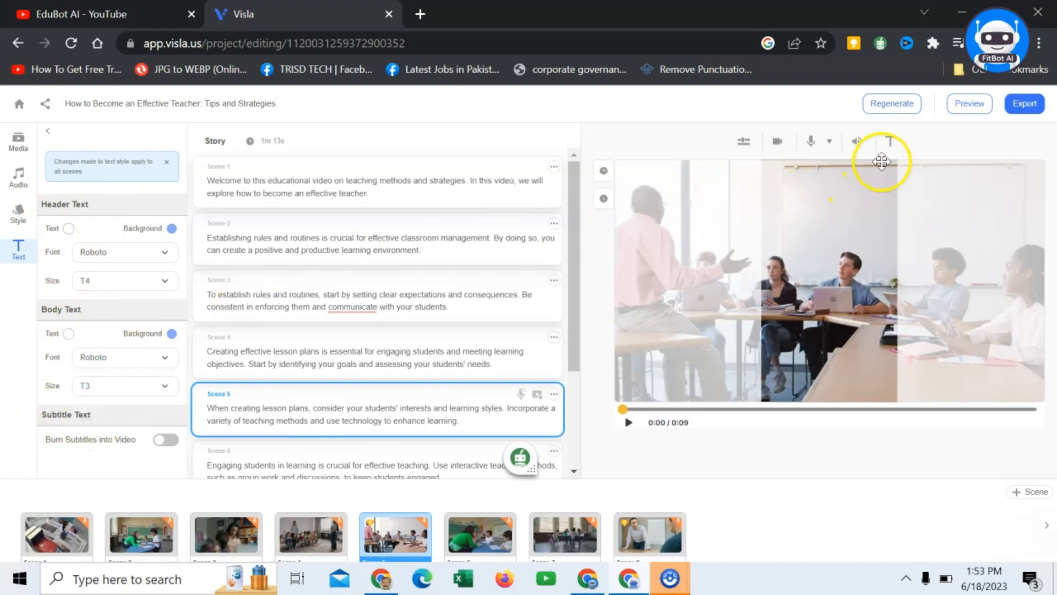
pyautogui.click(891, 142)
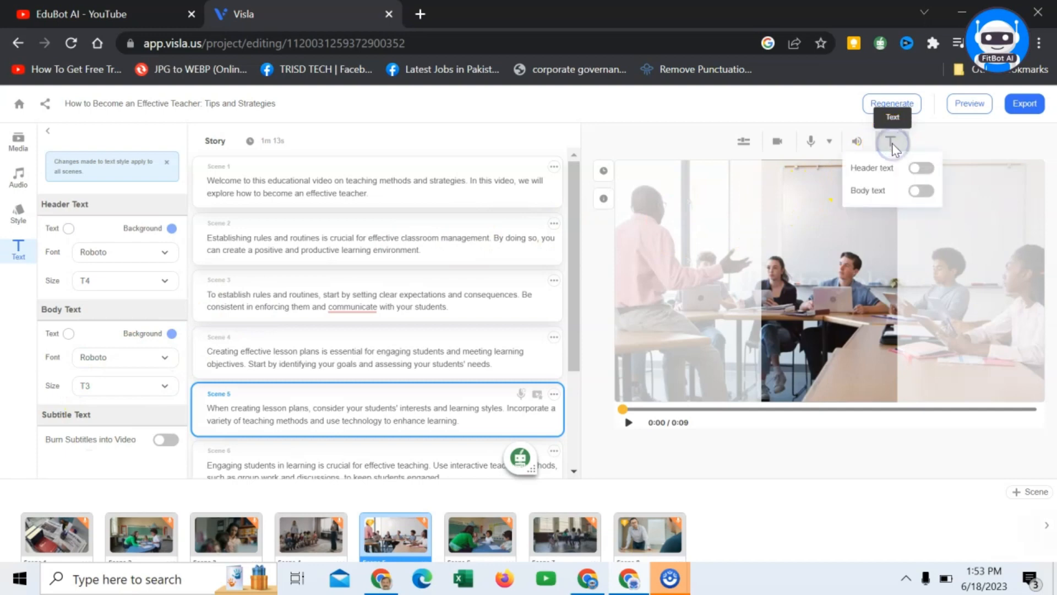
pyautogui.moveTo(911, 180)
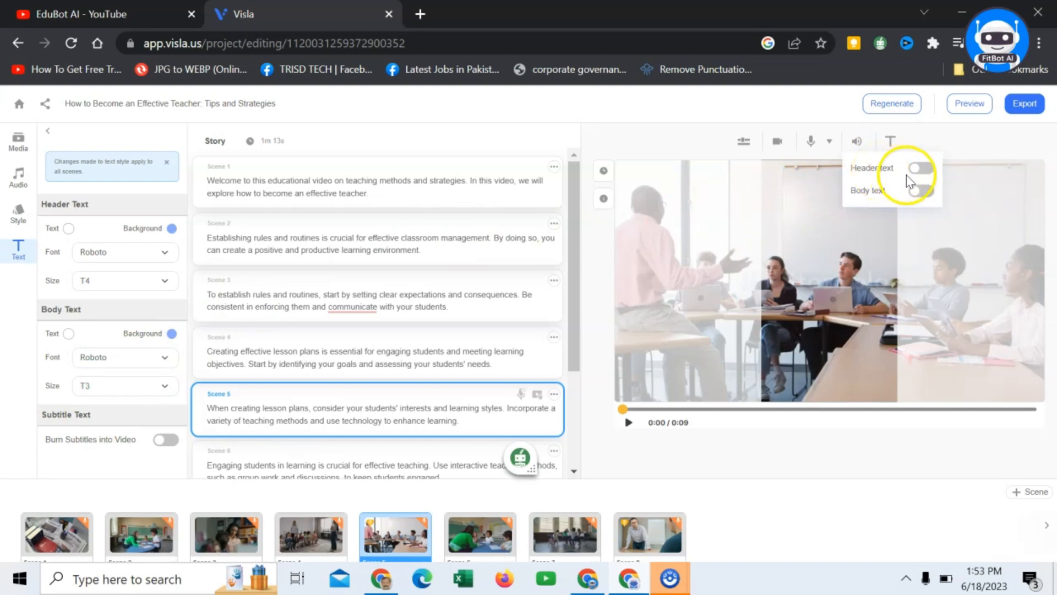
pyautogui.click(919, 167)
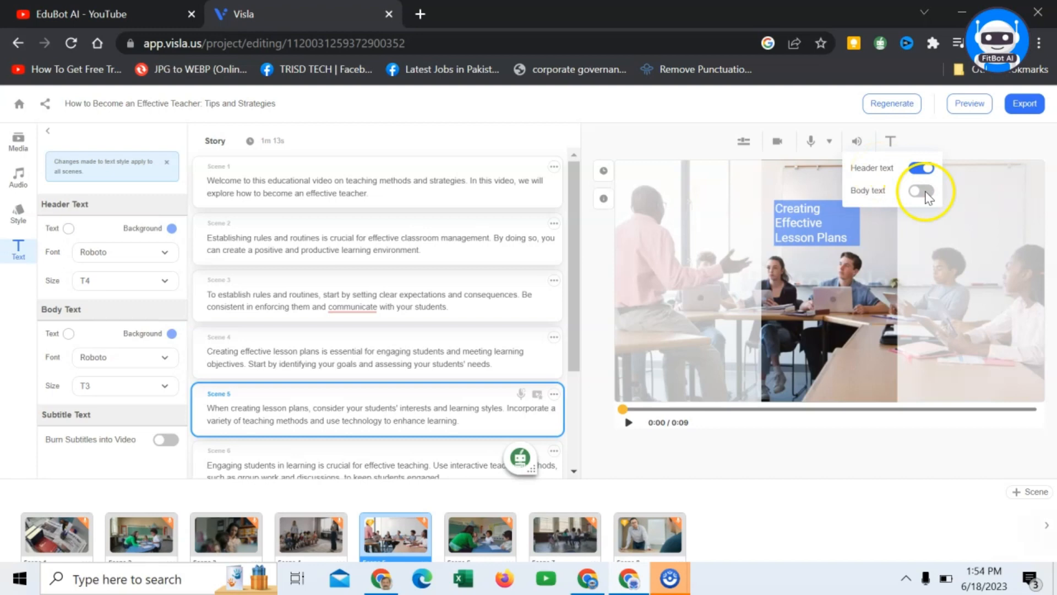
pyautogui.click(922, 191)
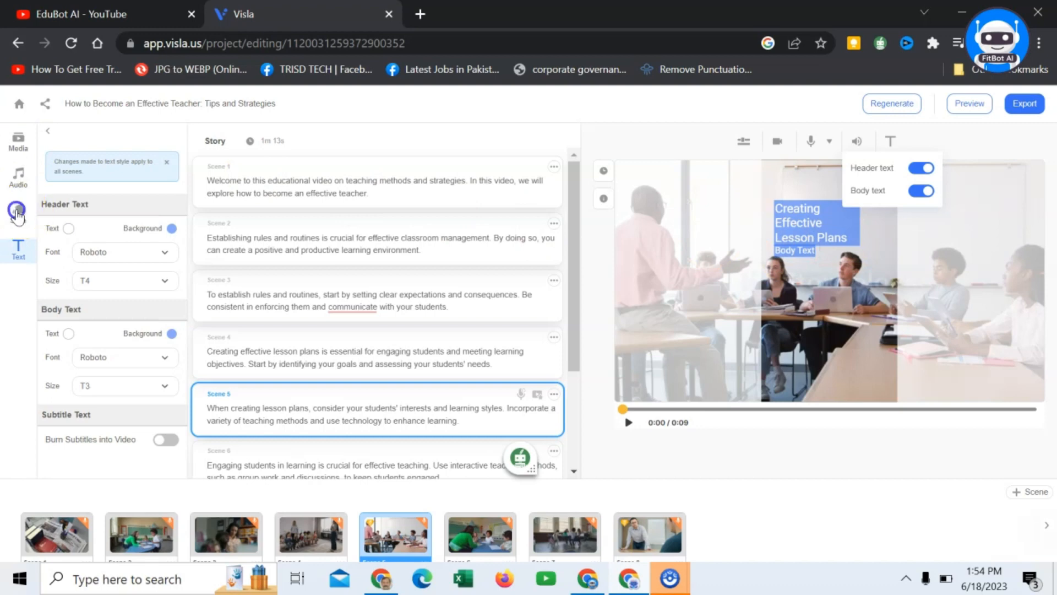
# Revisit the video style settings, then return to the header, body and subtitle text styling
pyautogui.click(18, 213)
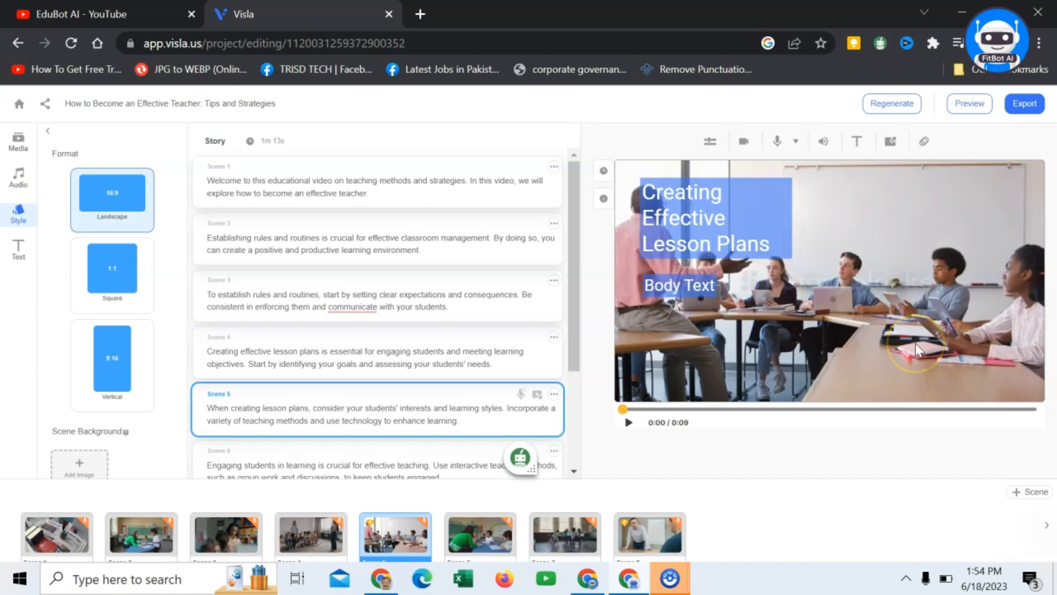
pyautogui.click(18, 251)
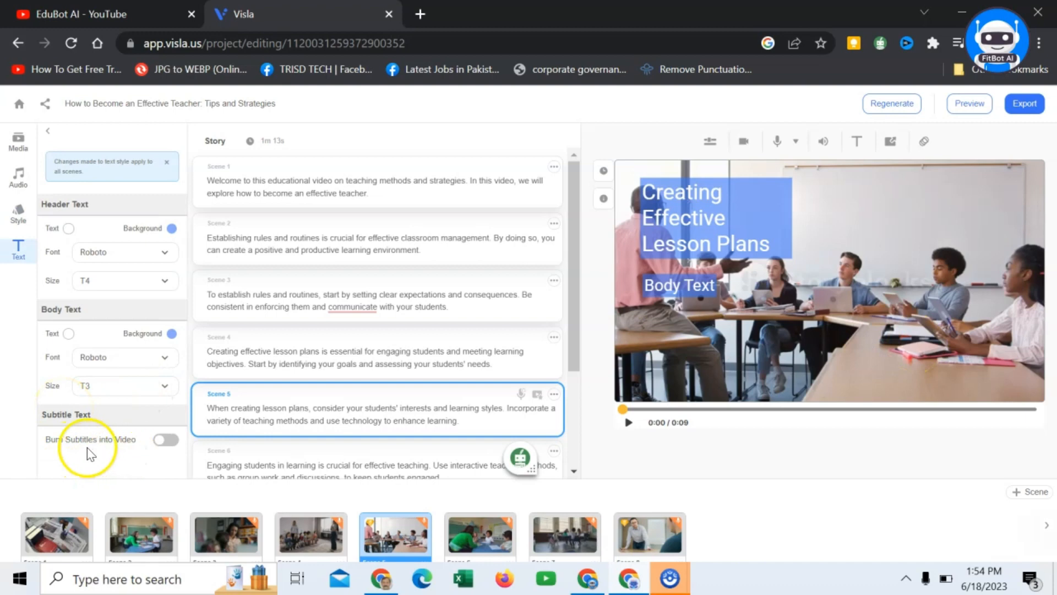
# Burn subtitles into the video and check Scene 2's subtitle in the preview
pyautogui.click(164, 439)
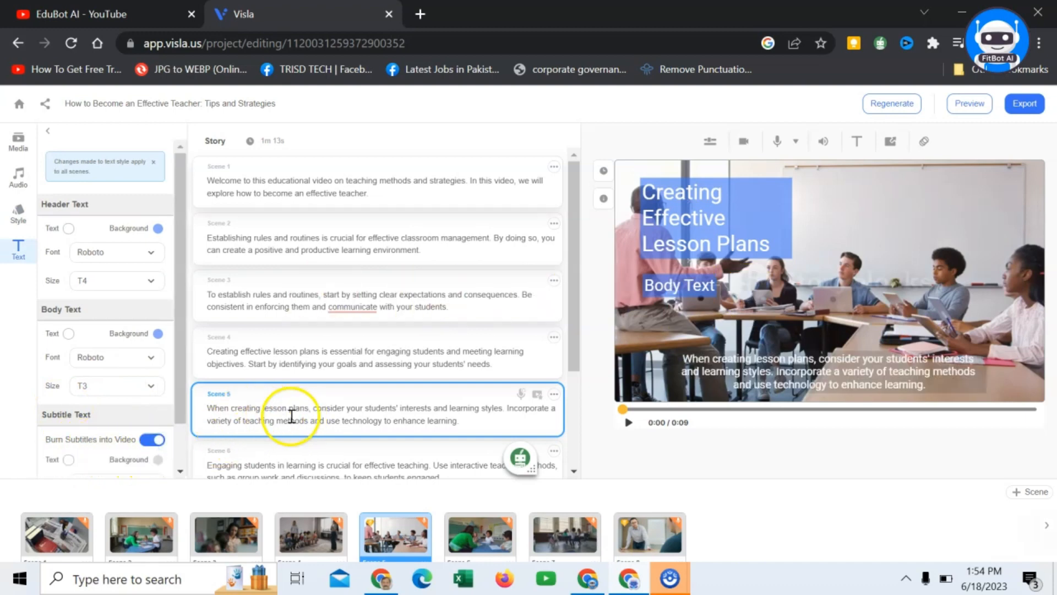
pyautogui.click(773, 371)
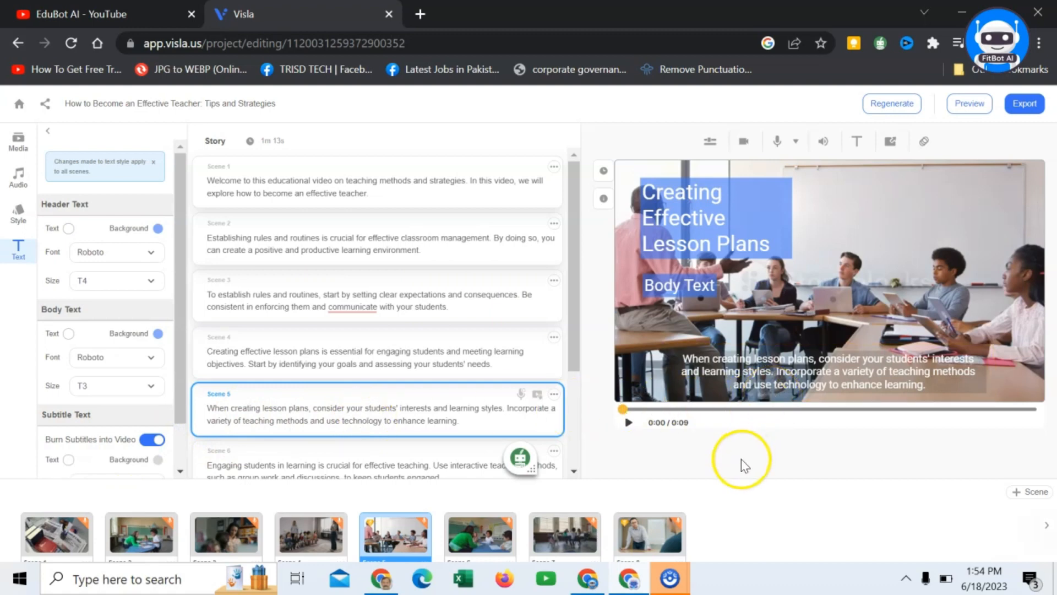
pyautogui.moveTo(741, 464)
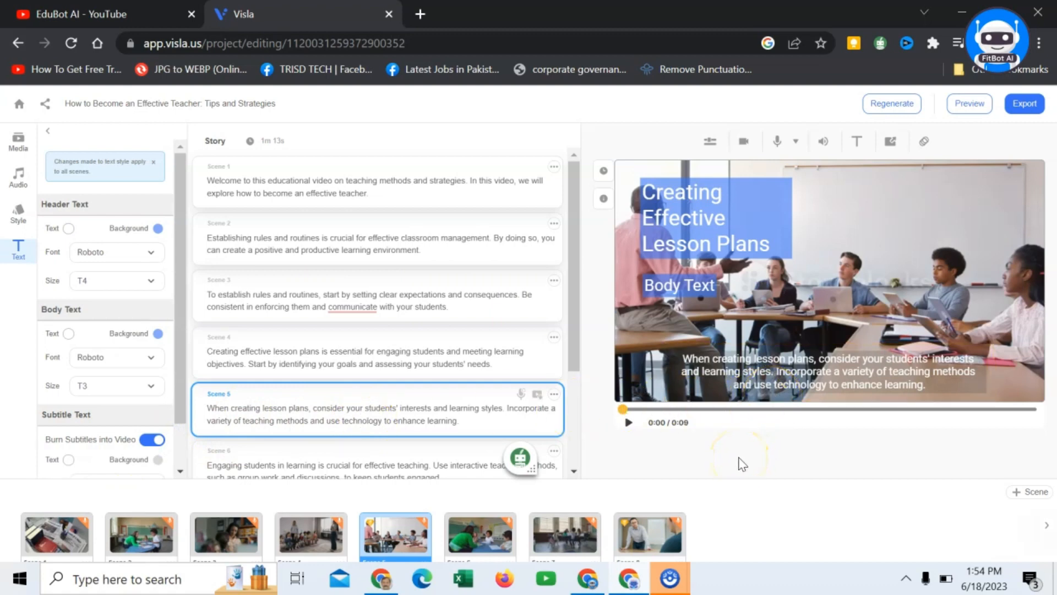
pyautogui.moveTo(741, 438)
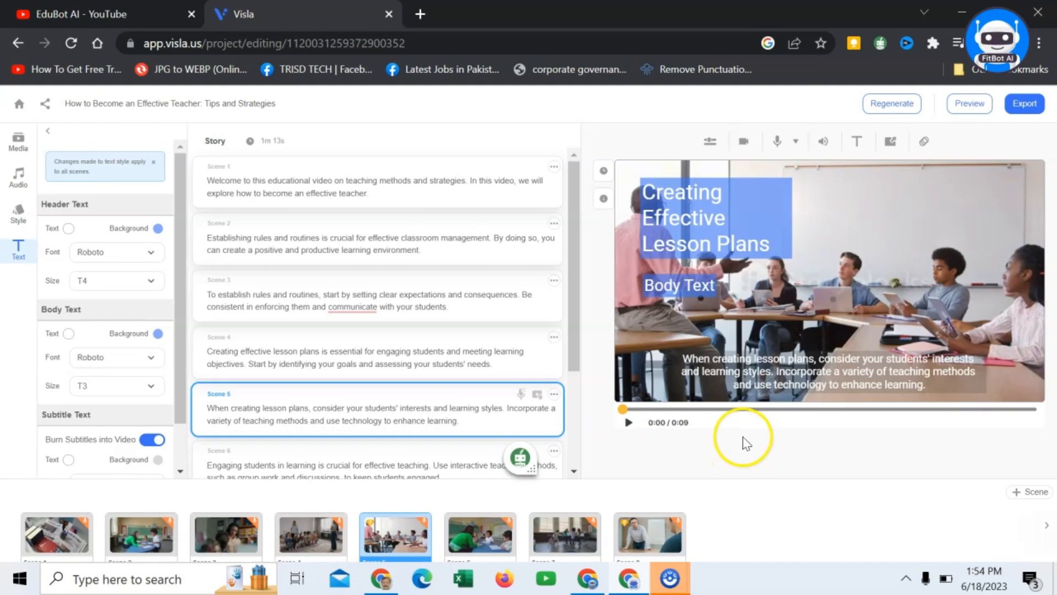
pyautogui.moveTo(747, 443)
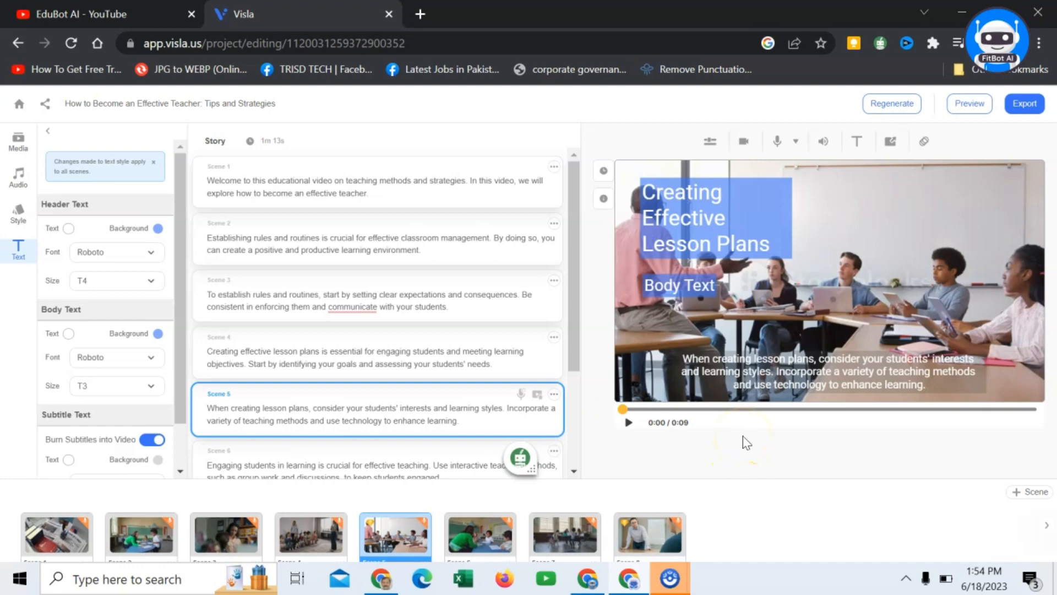
pyautogui.moveTo(390, 245)
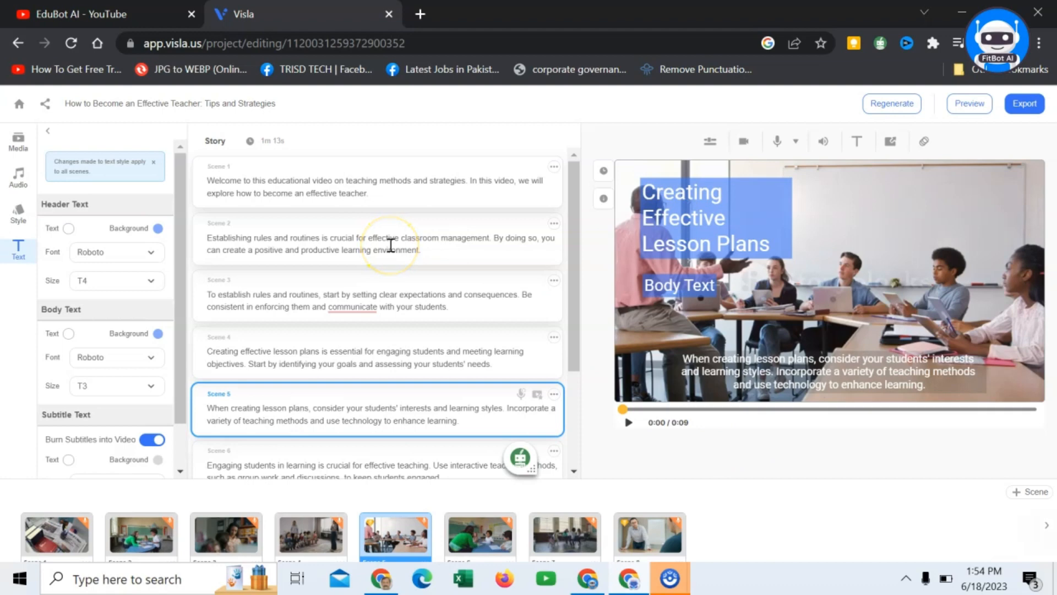
pyautogui.click(378, 237)
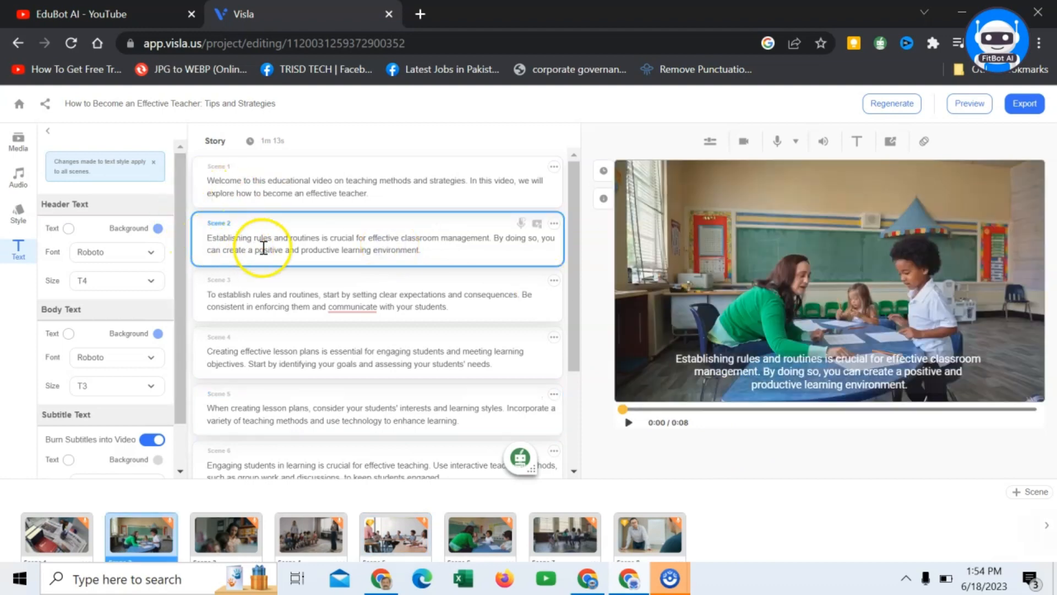
pyautogui.moveTo(384, 236)
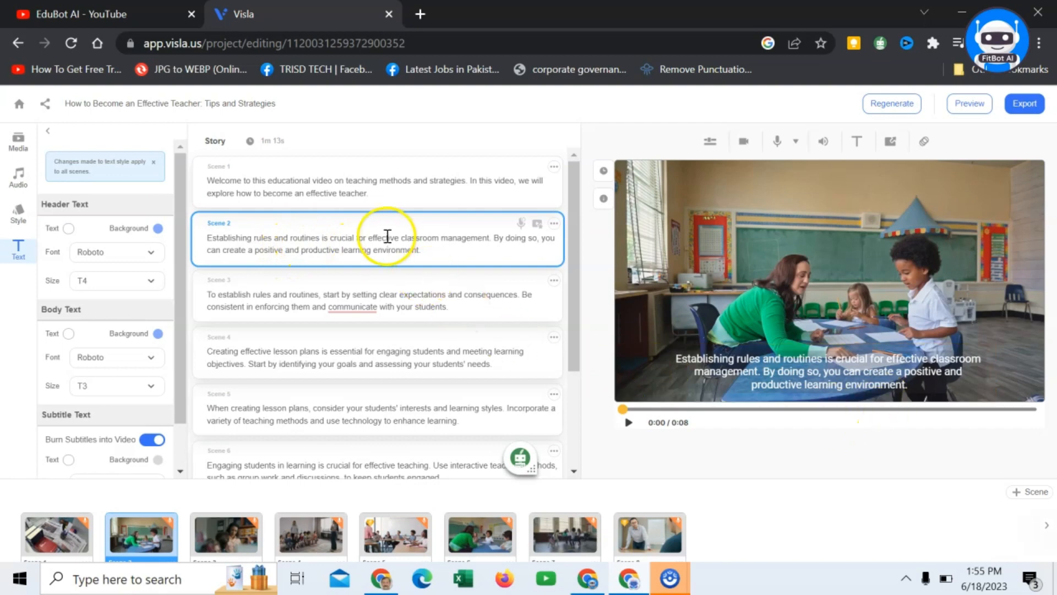
pyautogui.click(820, 371)
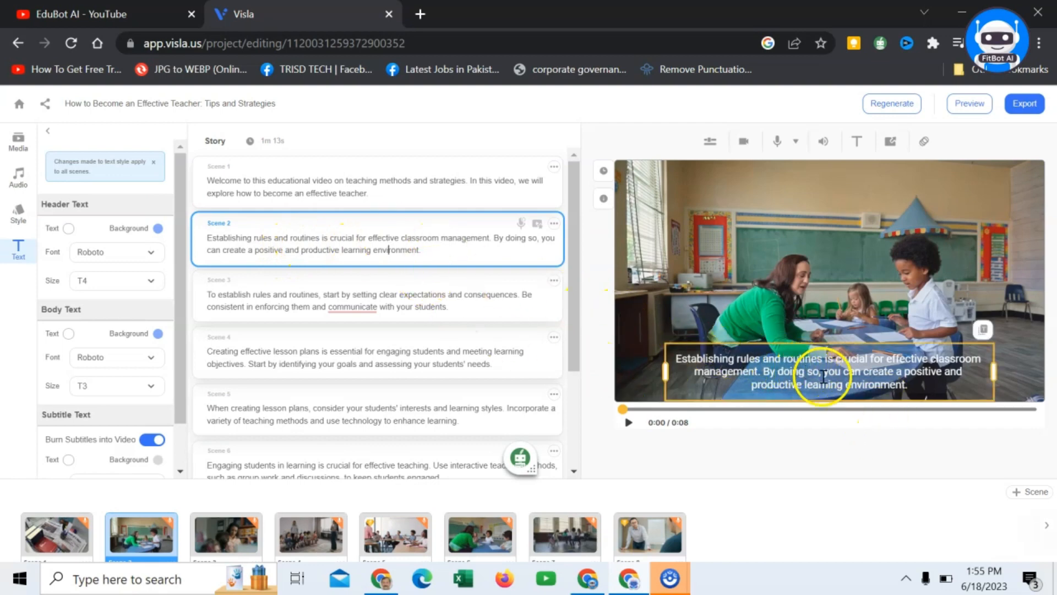
# Style subtitles as black Roboto text on a yellow background at size T2, after trying T1
pyautogui.scroll(-3)
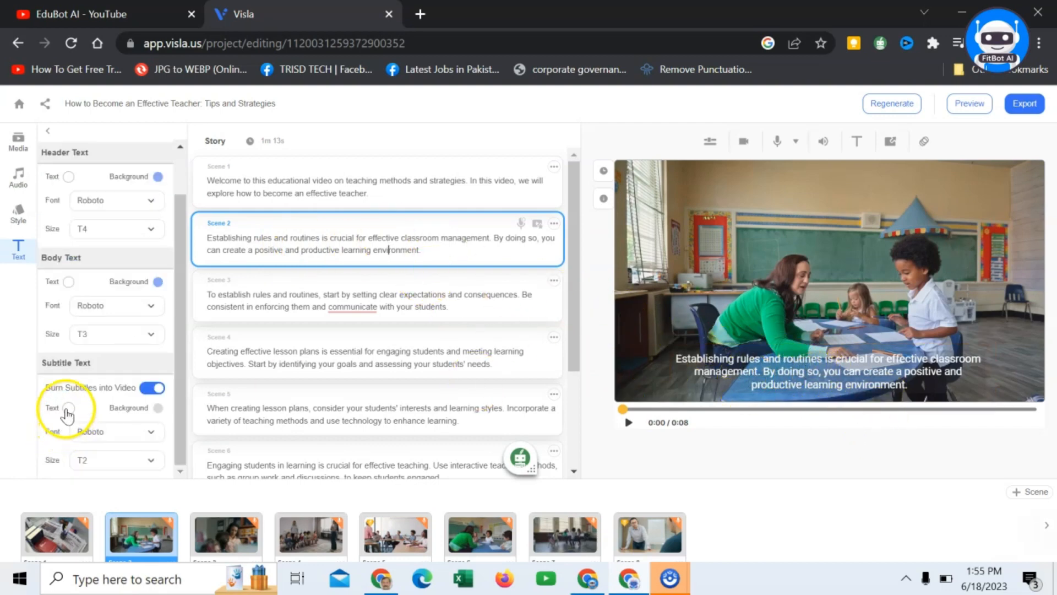
pyautogui.click(67, 409)
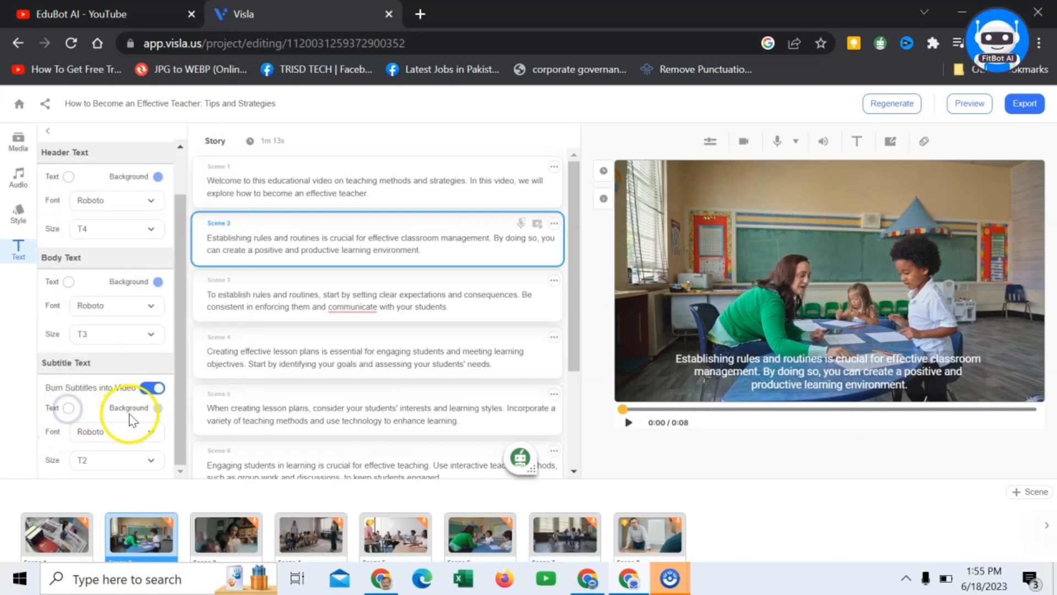
pyautogui.click(158, 407)
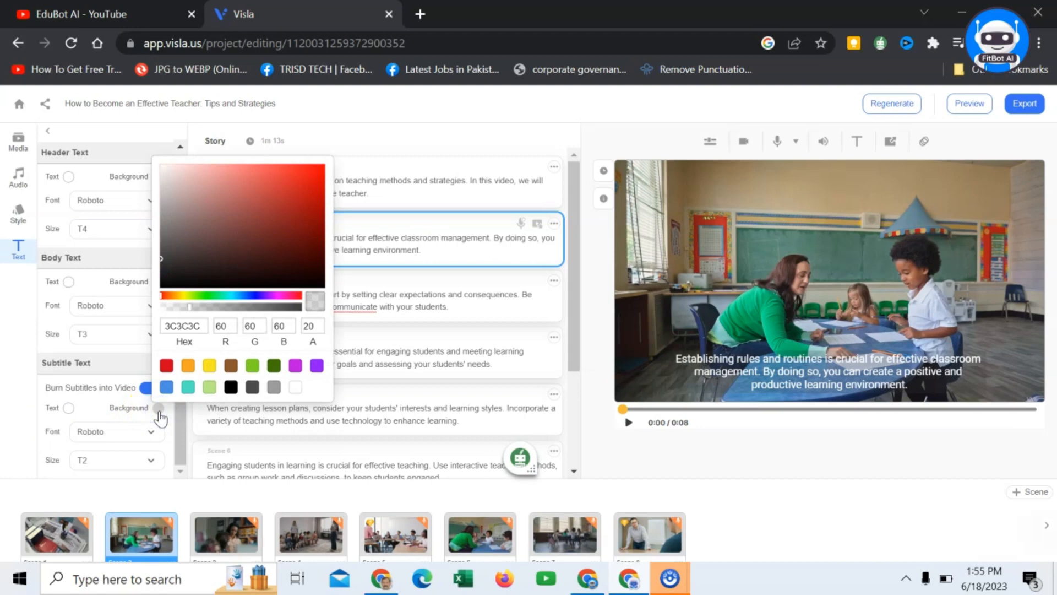
pyautogui.click(210, 366)
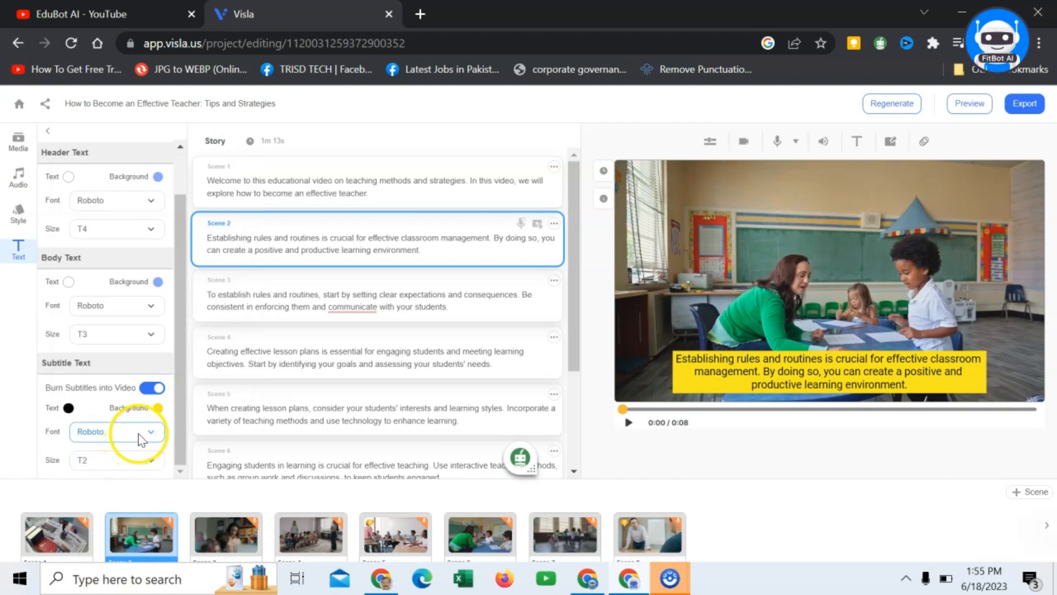
pyautogui.click(116, 432)
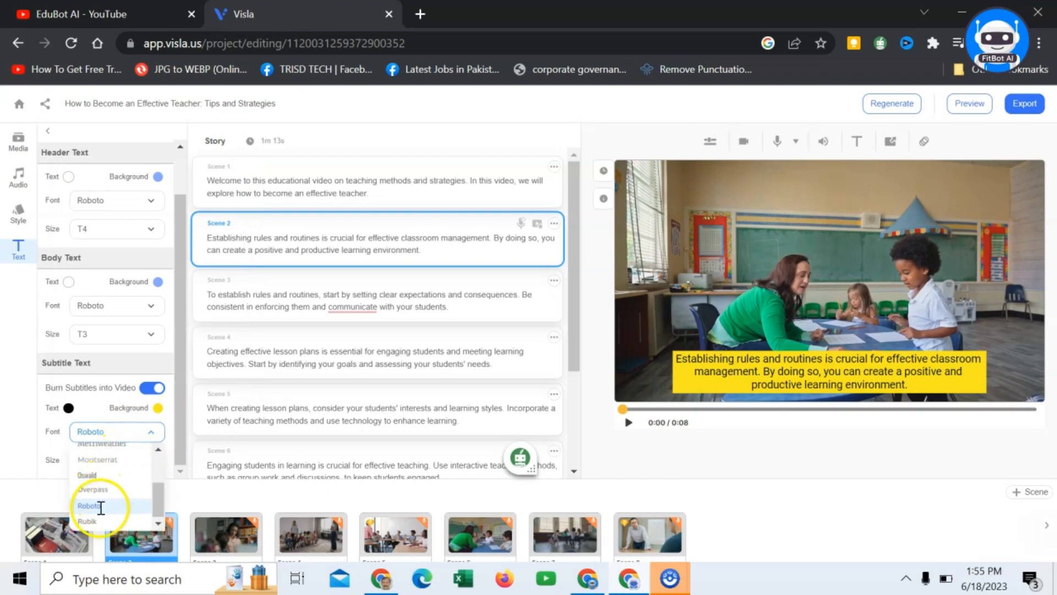
pyautogui.click(92, 506)
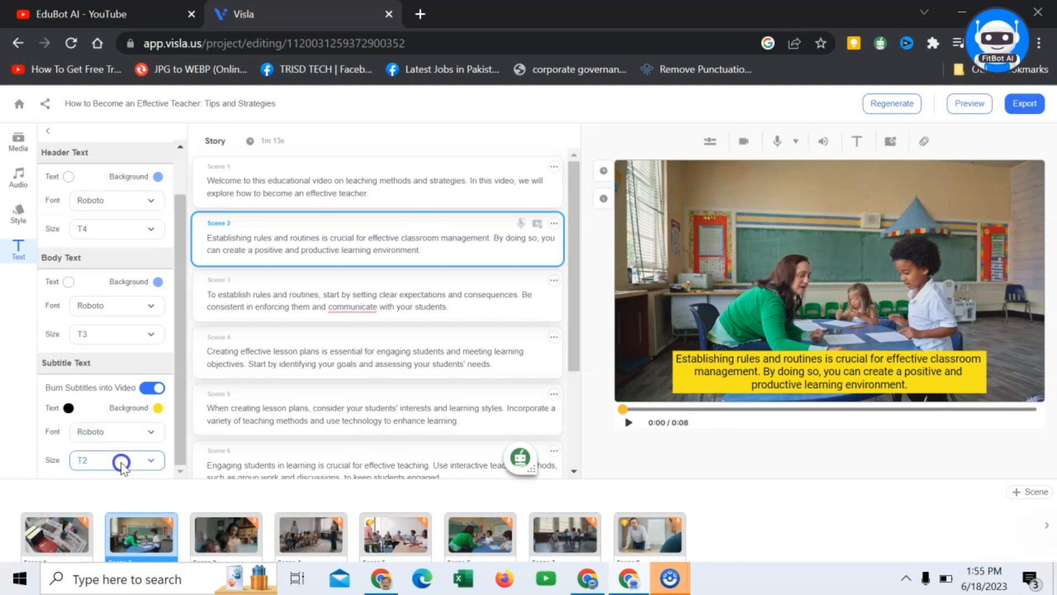
pyautogui.click(117, 460)
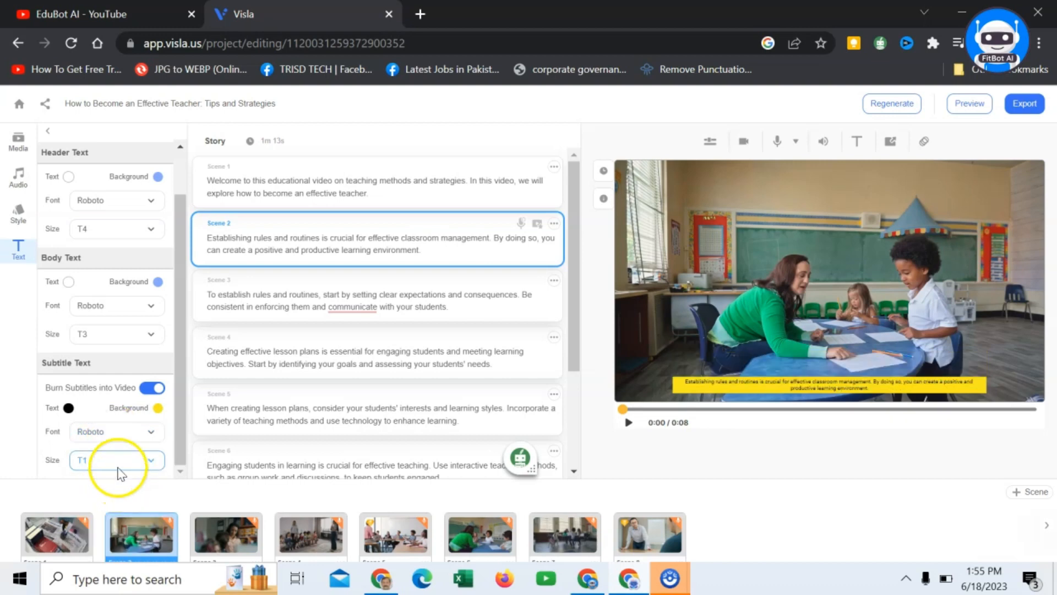
pyautogui.click(116, 460)
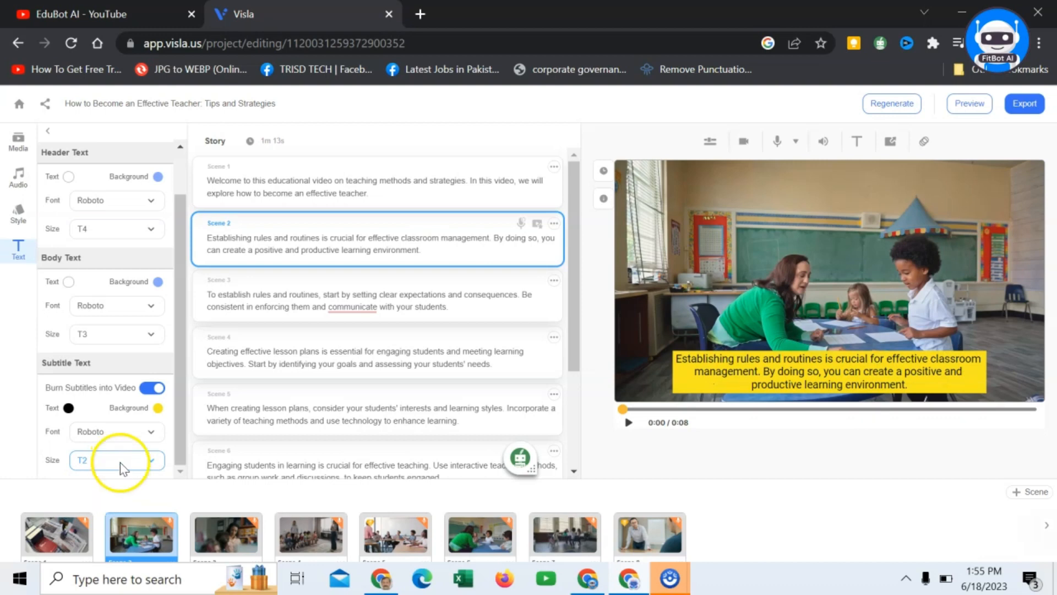
pyautogui.click(116, 461)
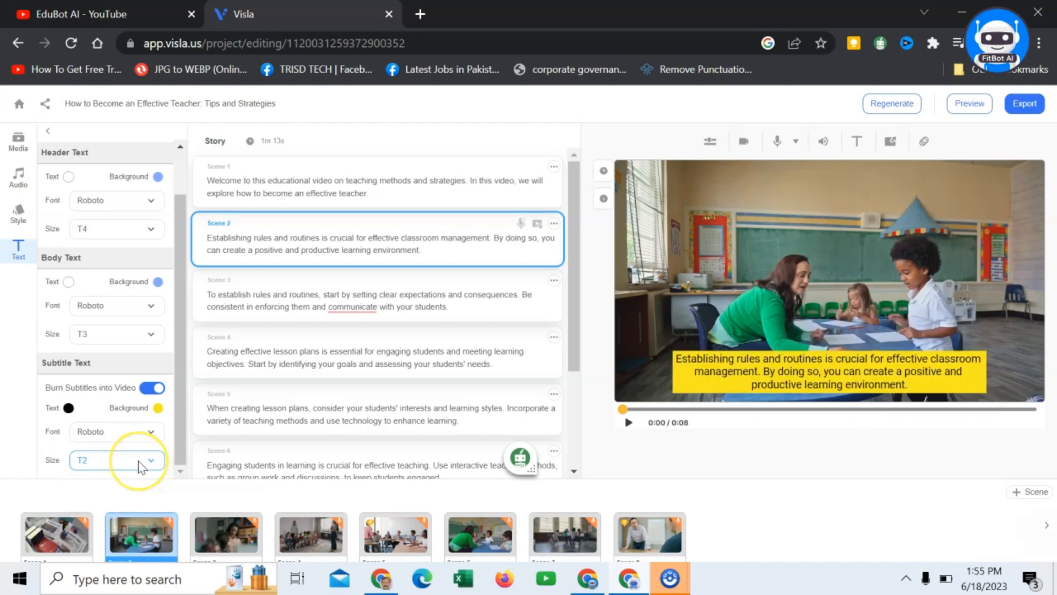
pyautogui.moveTo(472, 209)
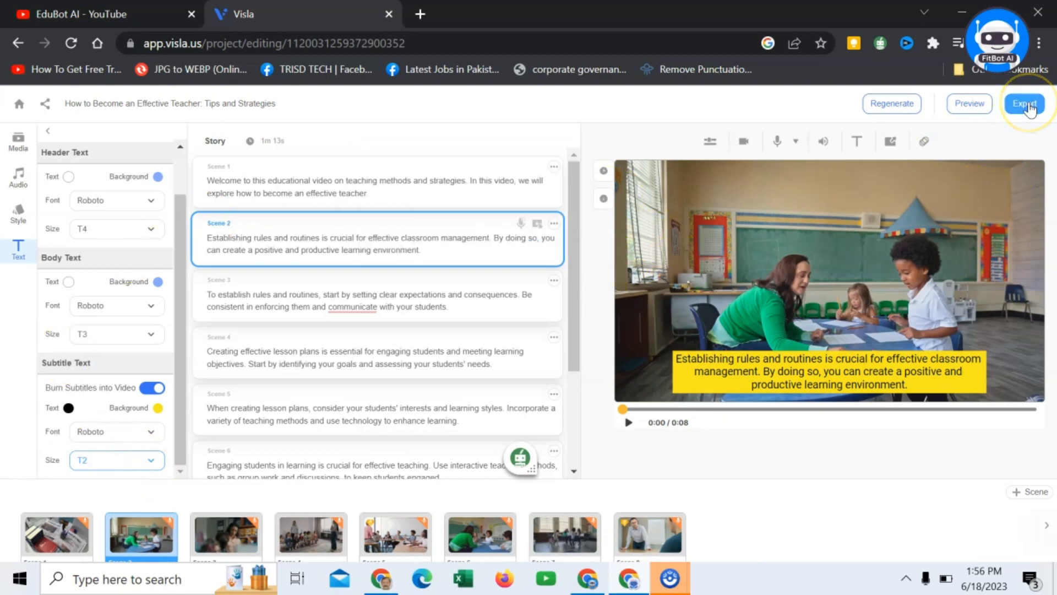
# Export the video and, at the premium-stock warning, regenerate it with free stock footage
pyautogui.click(1024, 103)
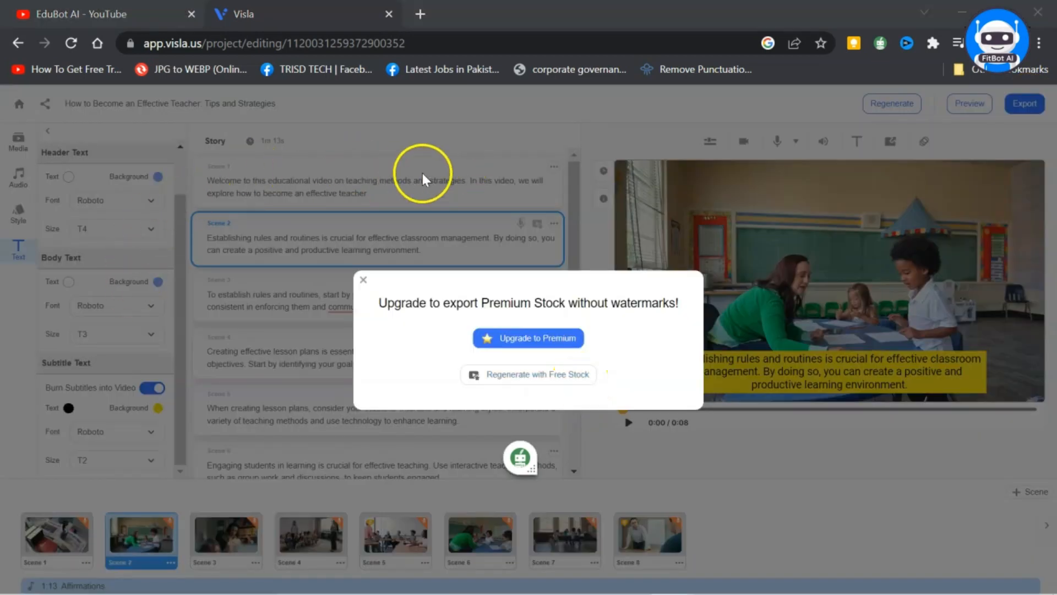
pyautogui.moveTo(569, 404)
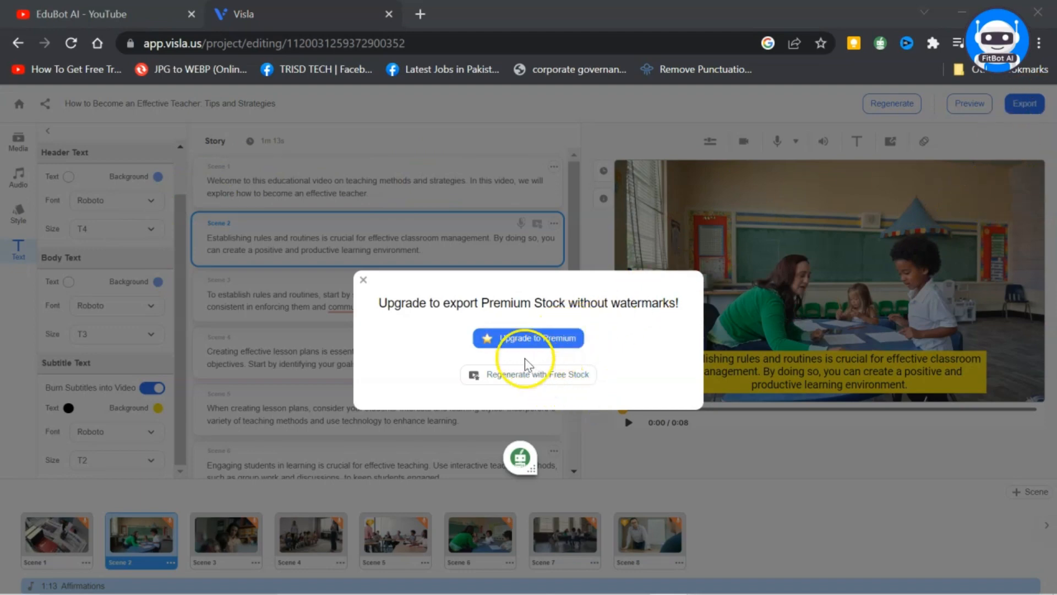
pyautogui.moveTo(587, 356)
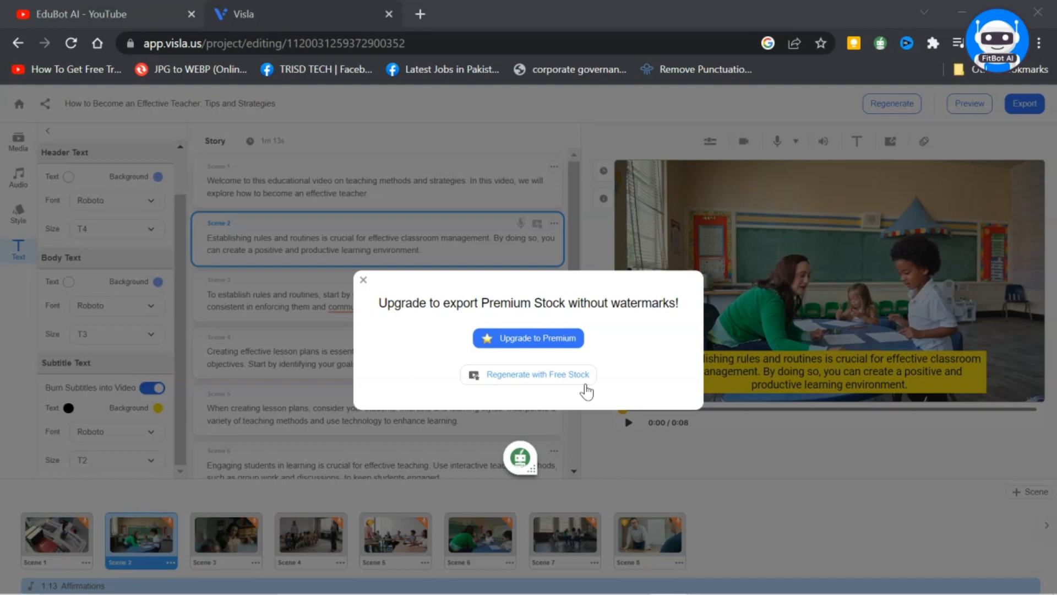
pyautogui.moveTo(539, 403)
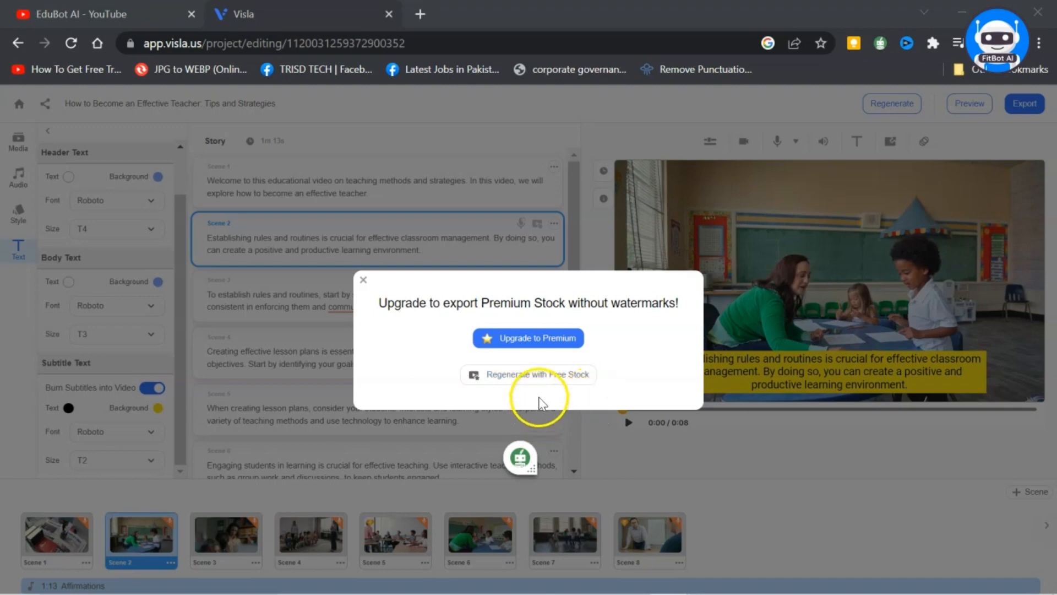
pyautogui.click(528, 375)
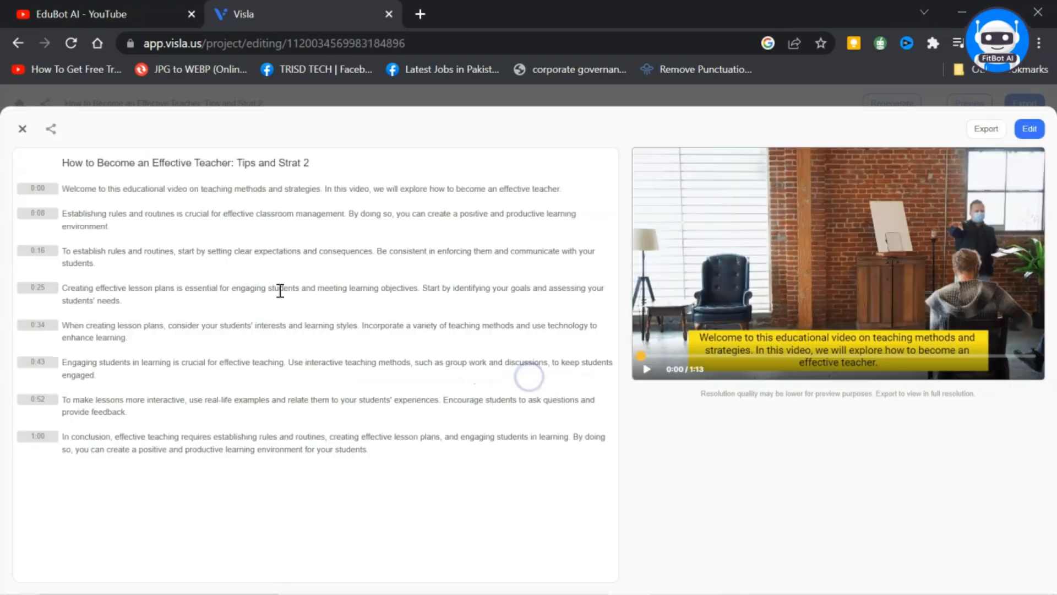